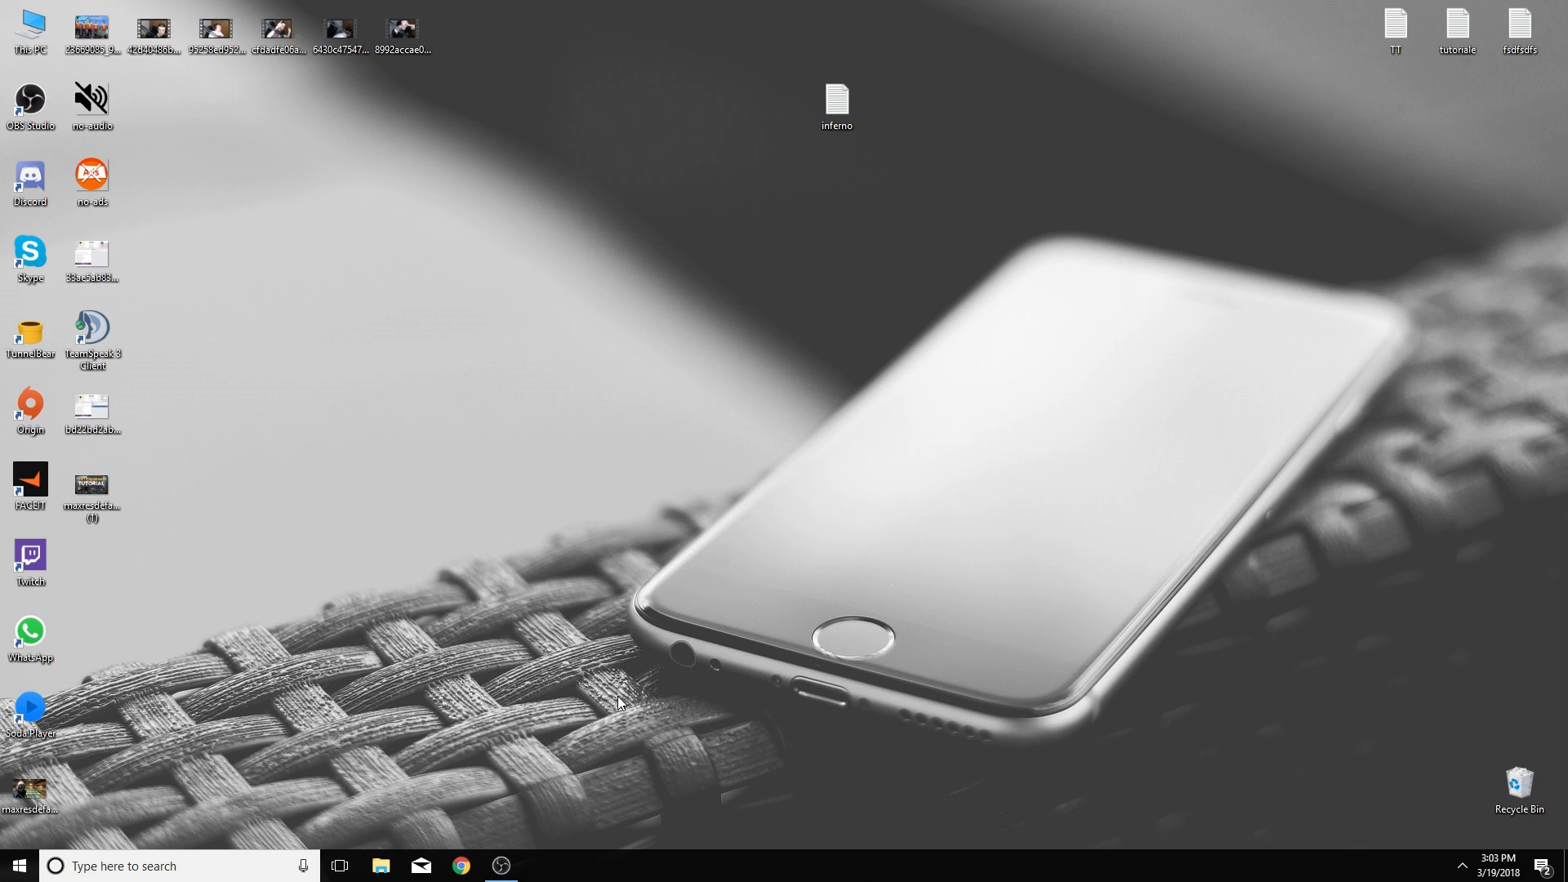
mouse_move(614, 705)
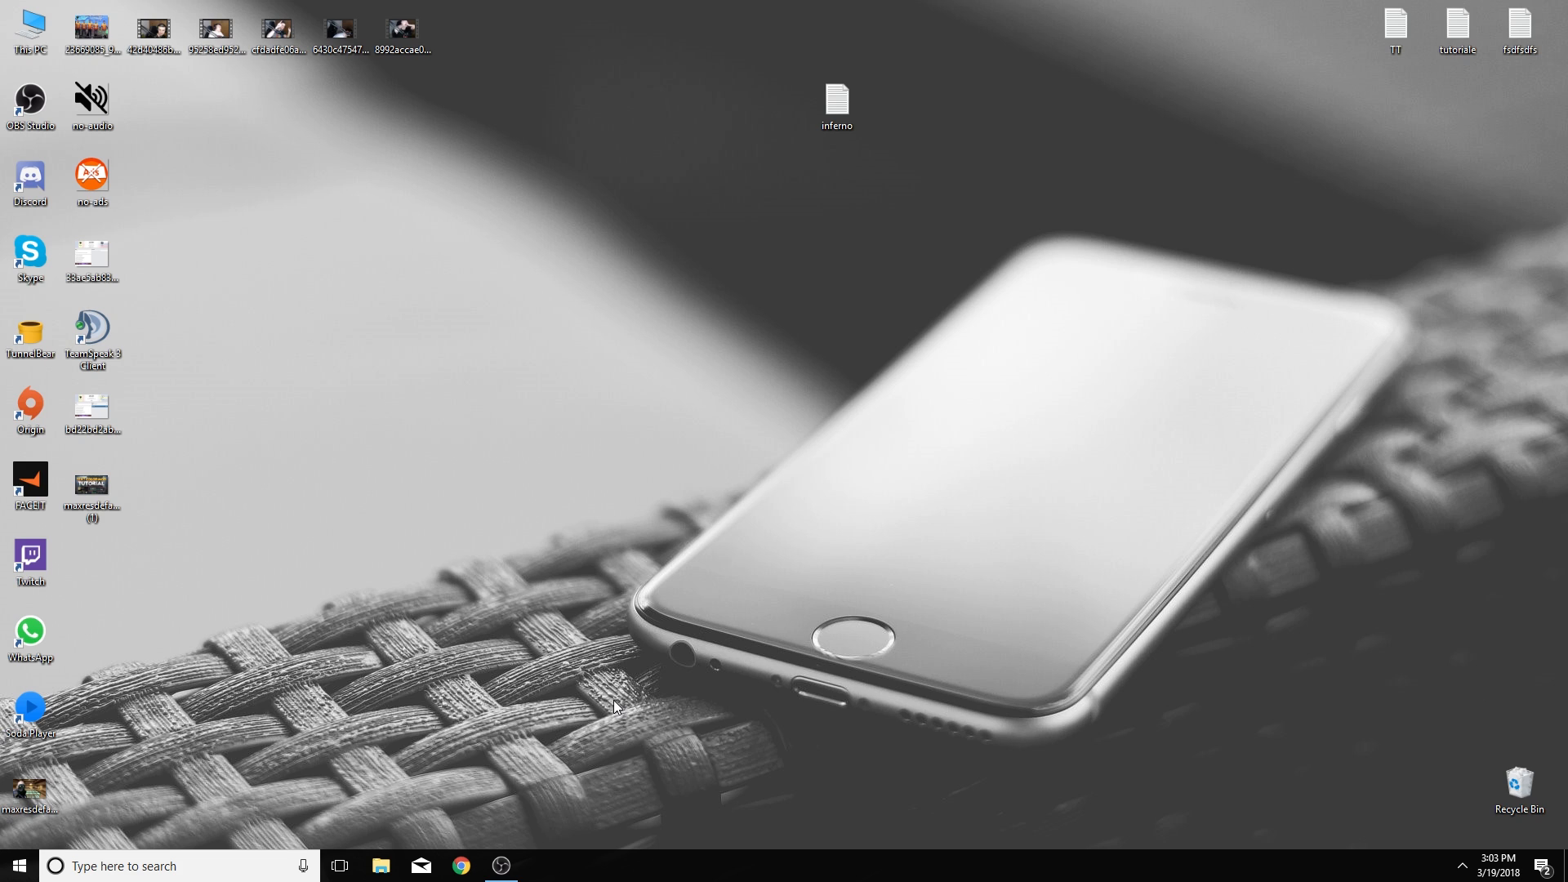
mouse_move(561, 739)
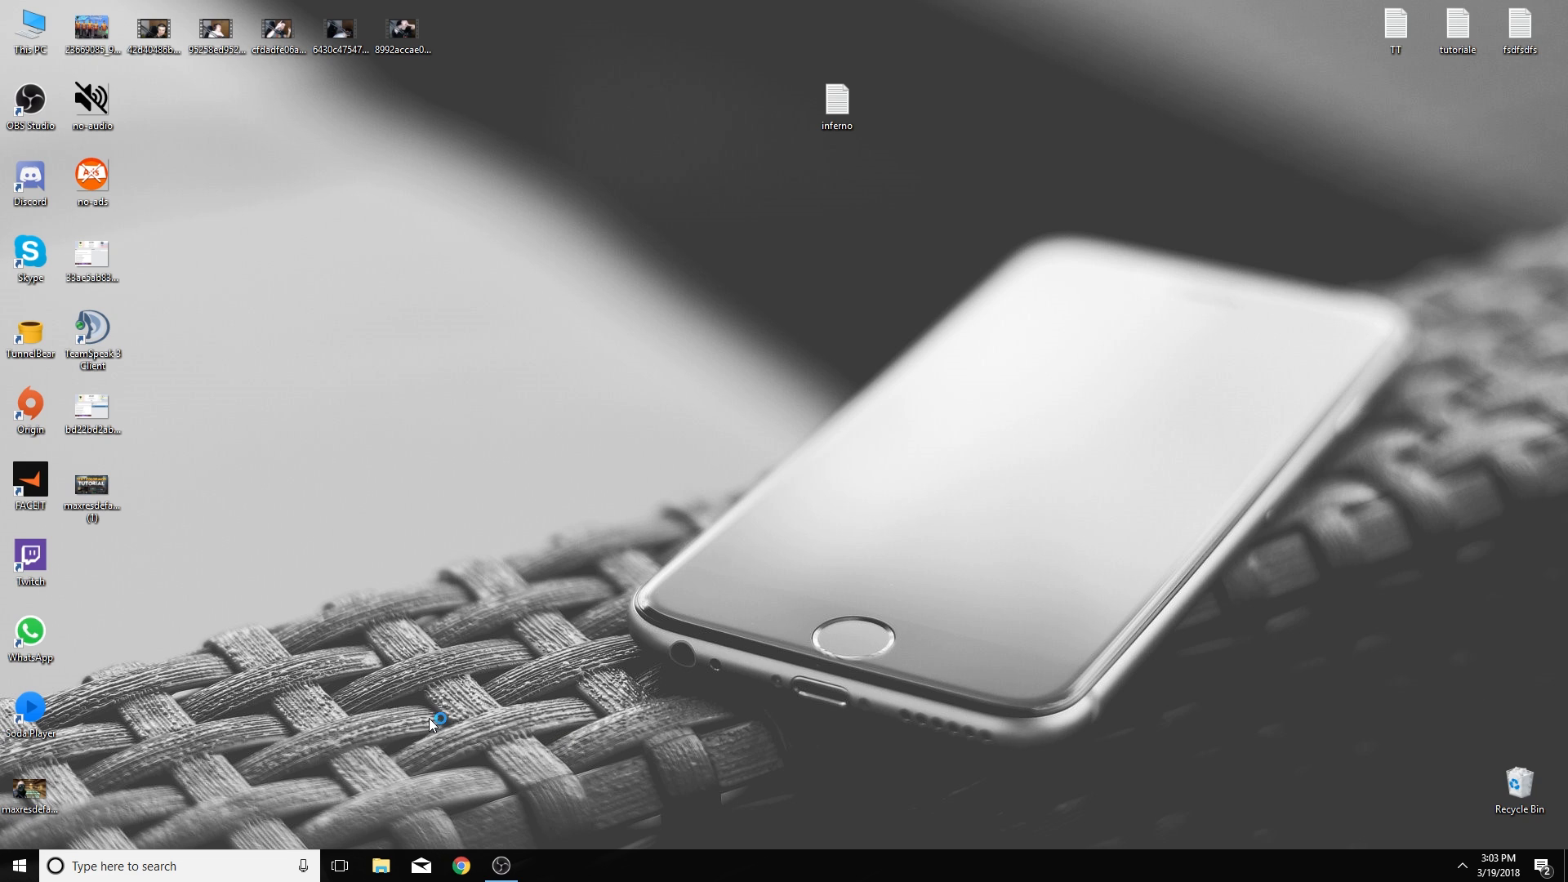
Search 'cold' in Chrome, reach coldzera's ProSettings.net page and download his Config archive
click(459, 866)
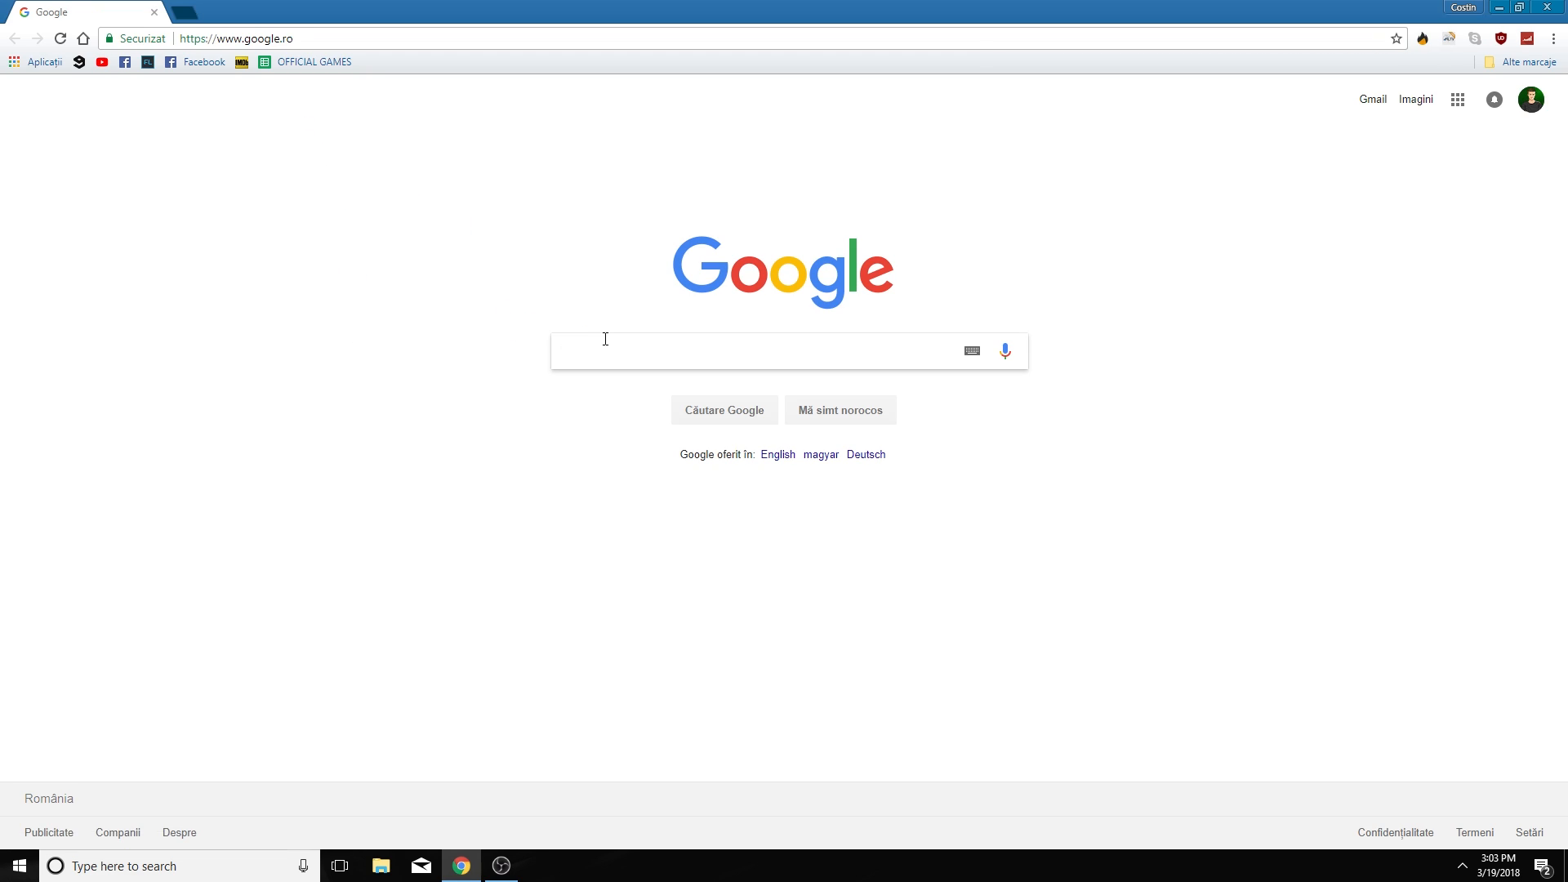
text(coldzera config)
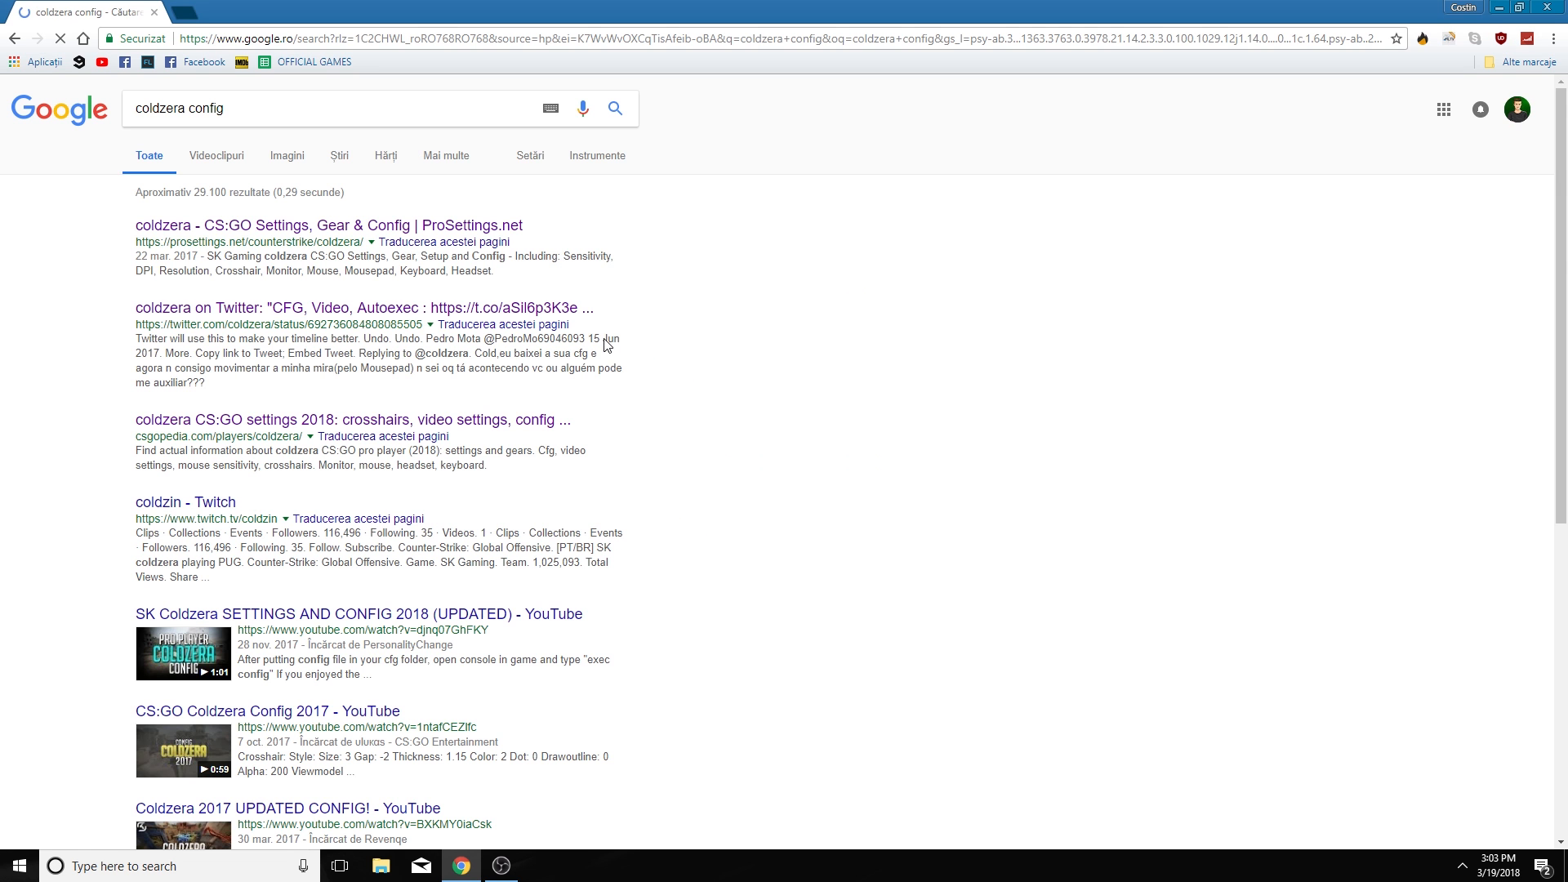
click(332, 225)
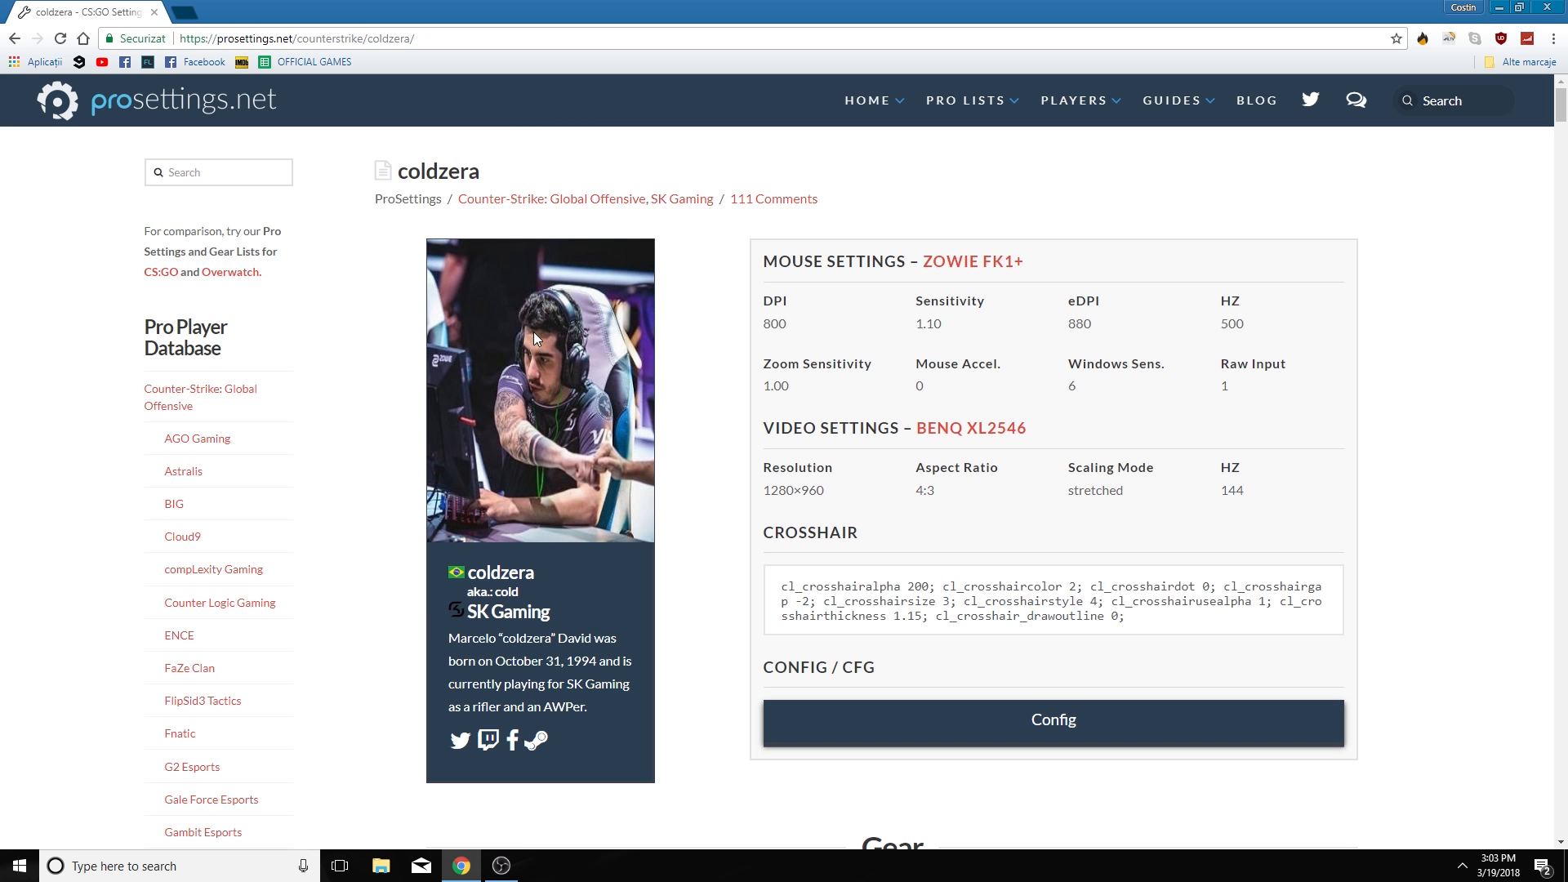
scroll(down, 3)
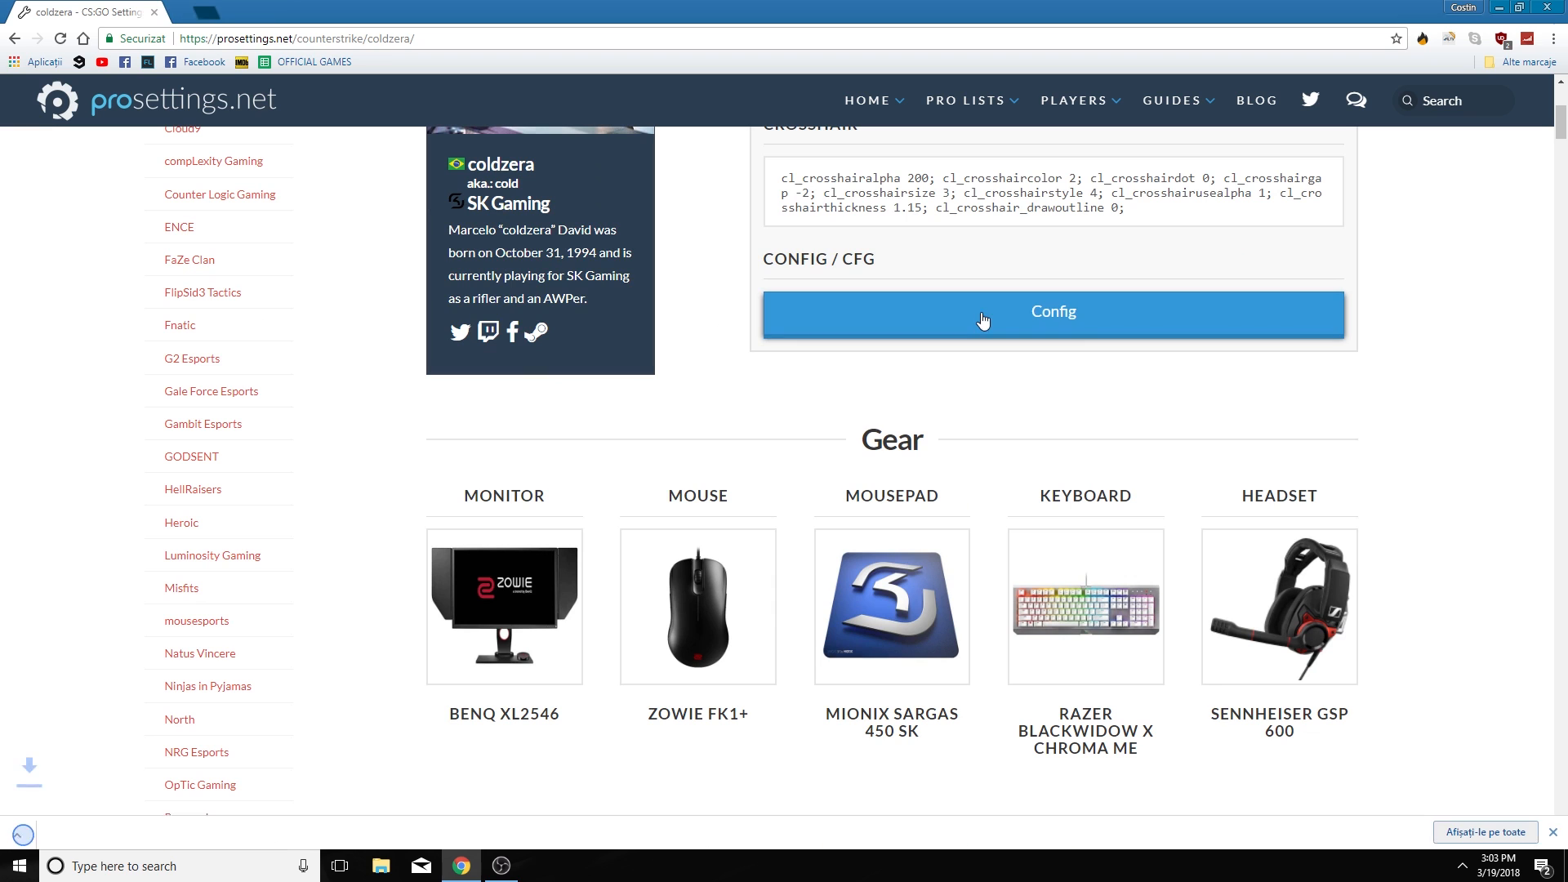
click(1052, 310)
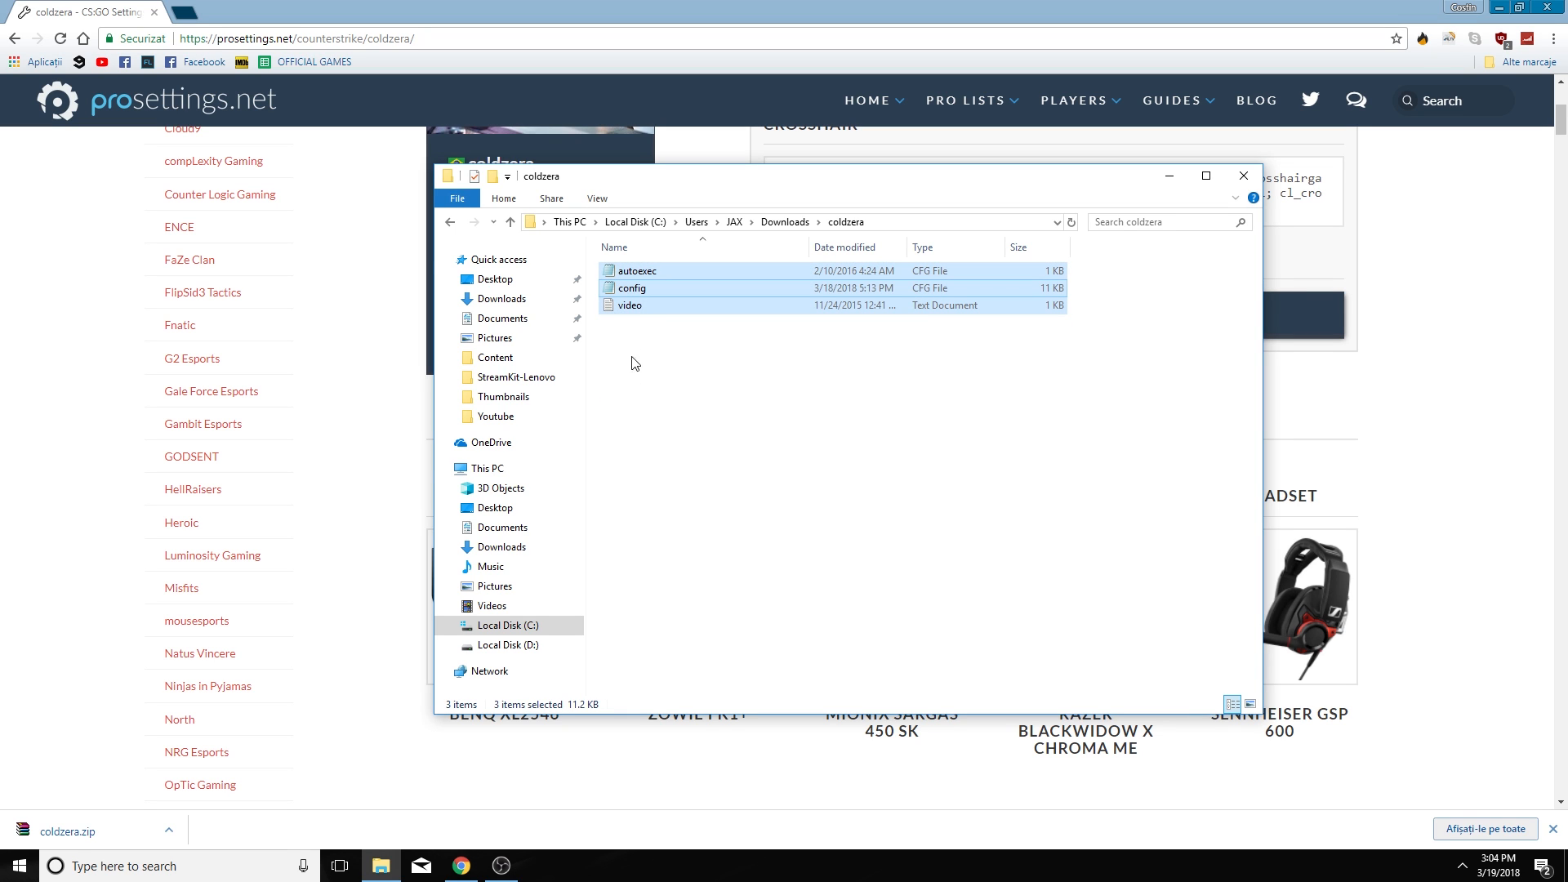
Navigate C:\GAMES > STEAM > steamapps > common to the Counter-Strike Global Offensive folder
click(507, 645)
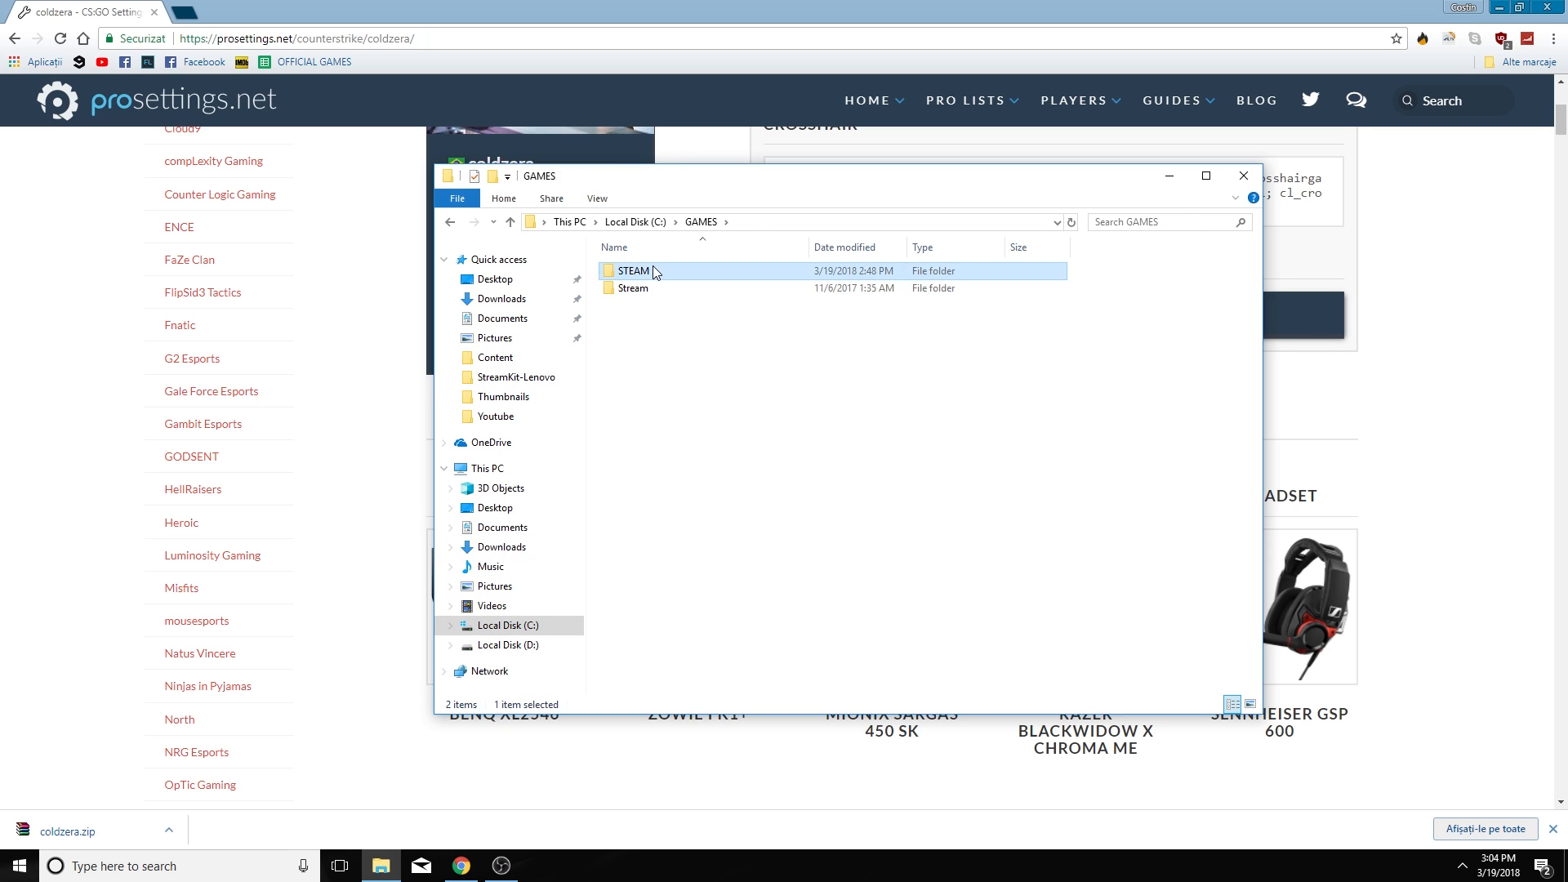
double_click(634, 270)
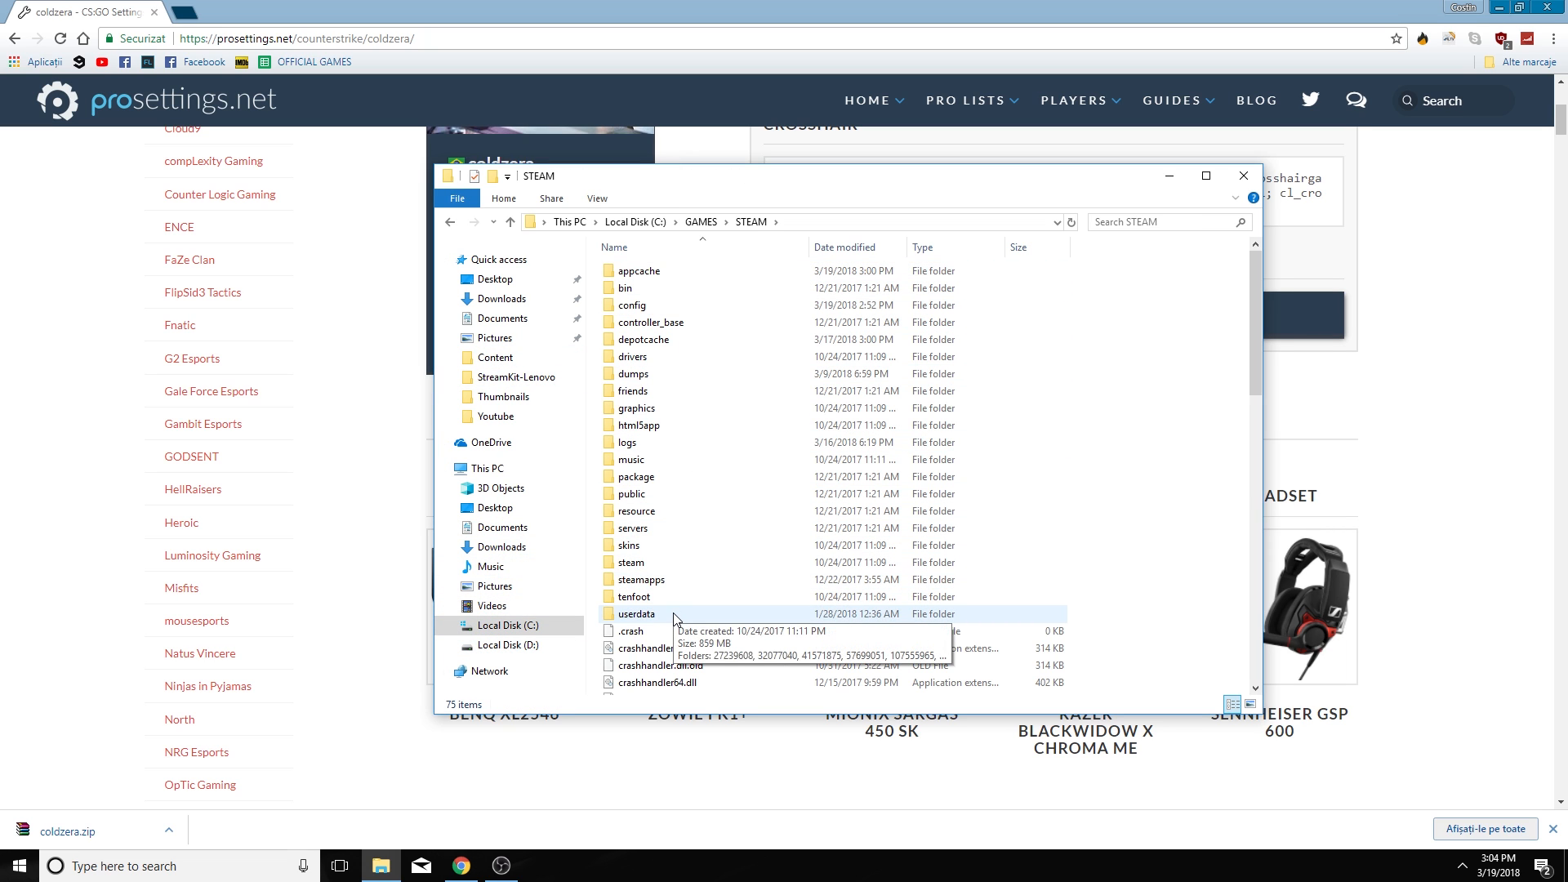
mouse_move(640, 578)
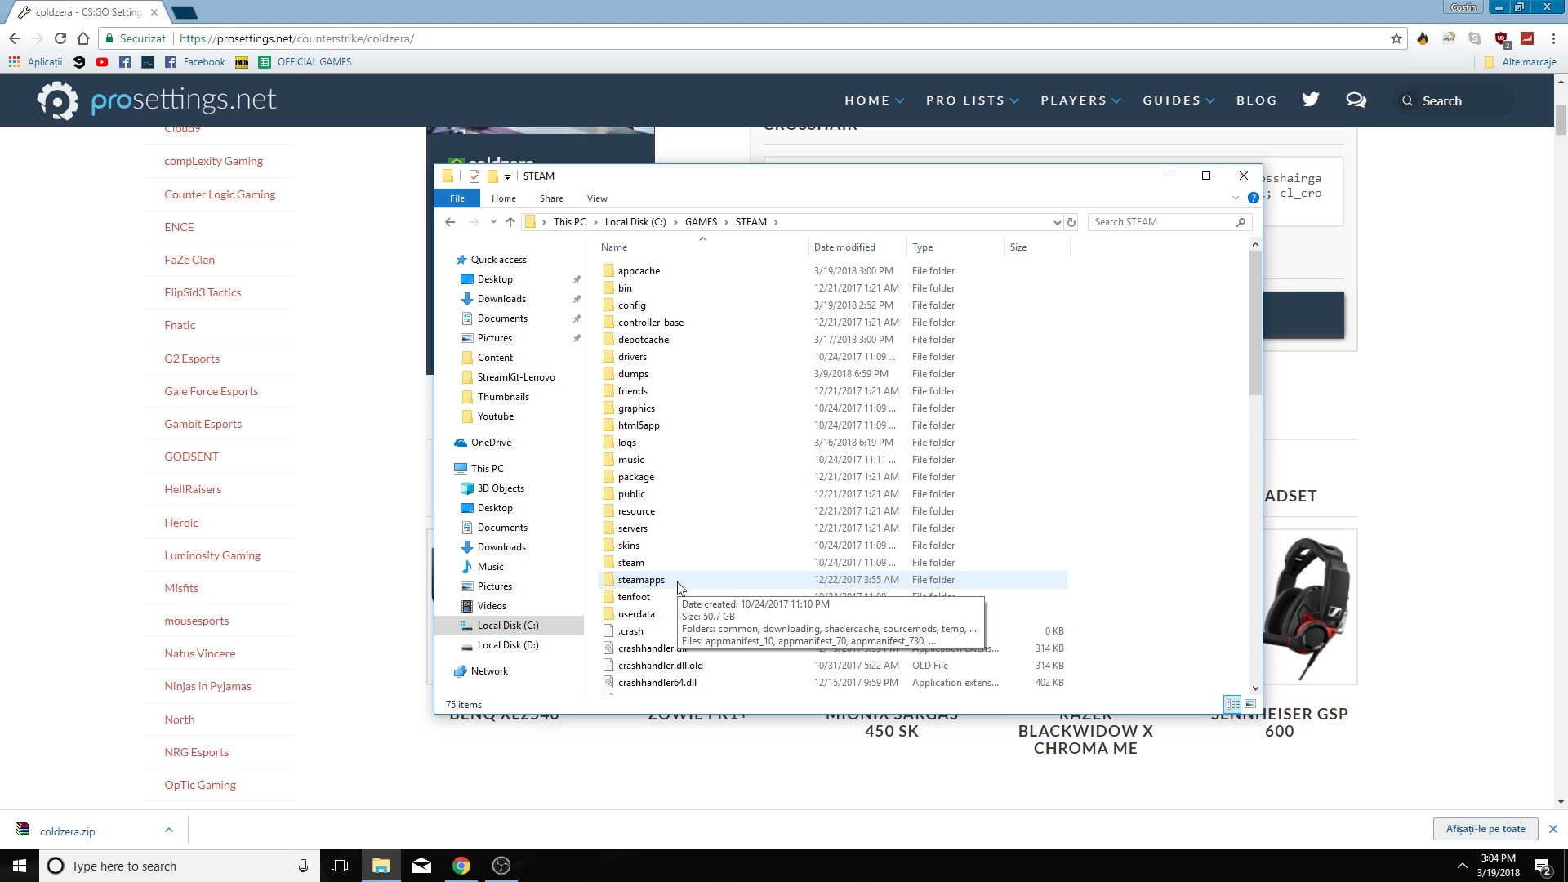
click(641, 580)
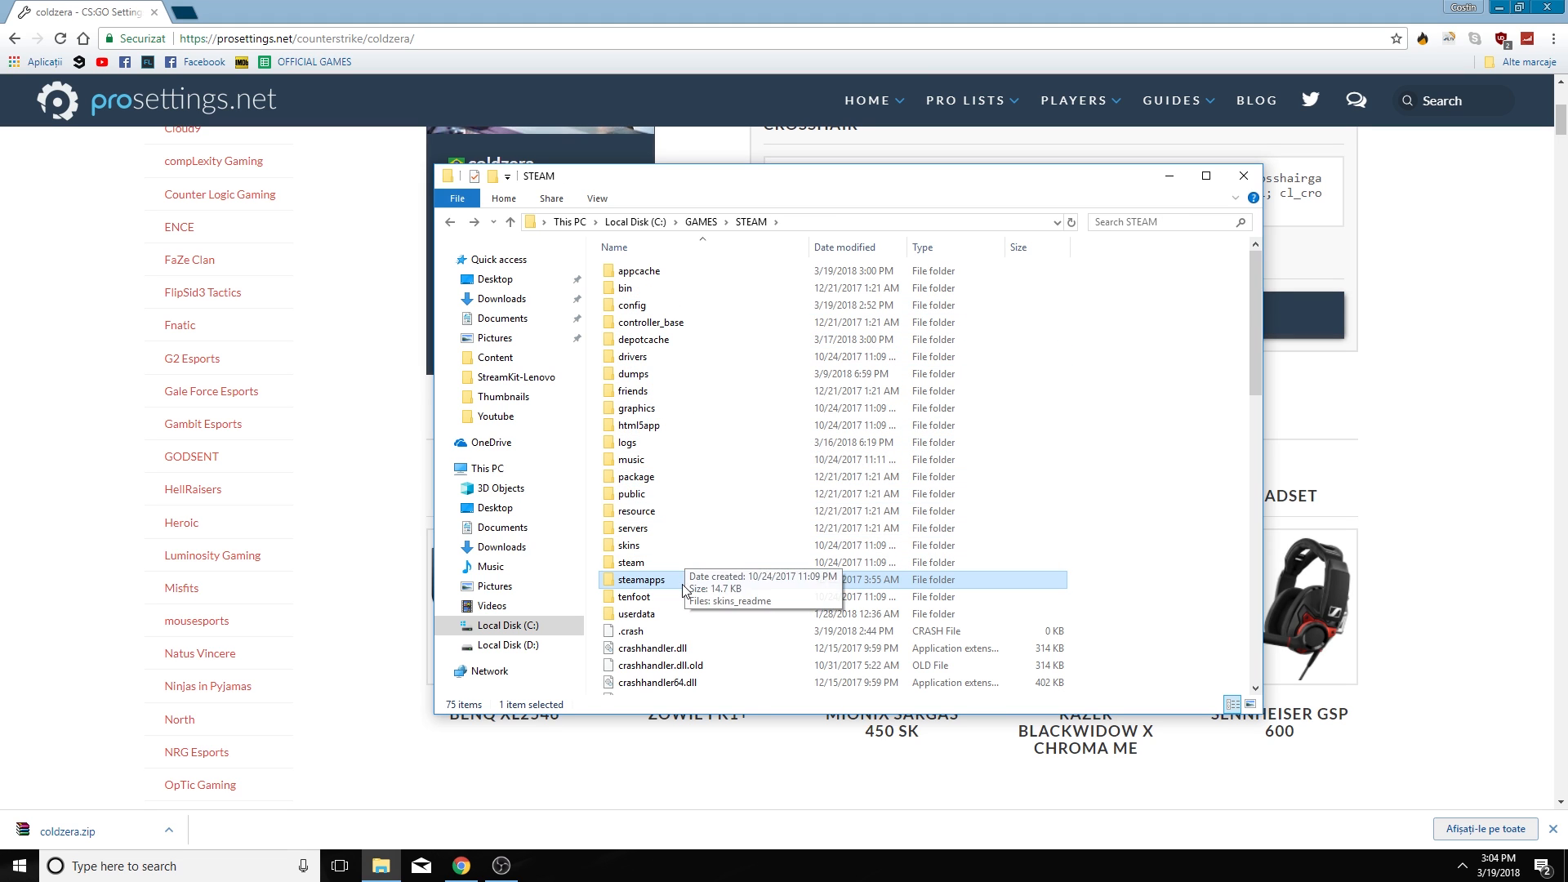
double_click(638, 579)
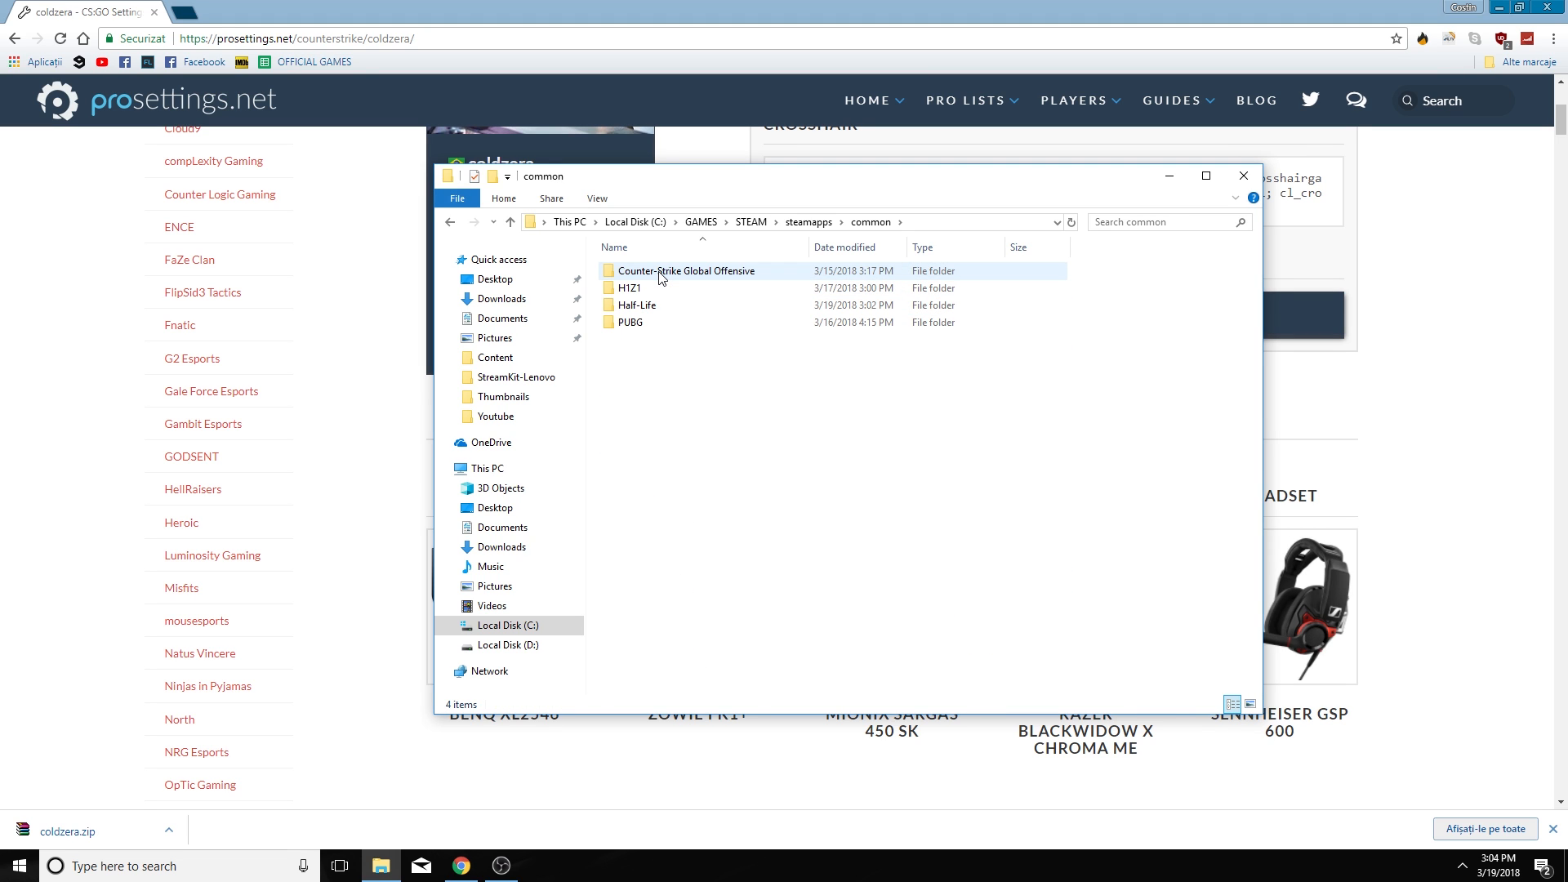
double_click(684, 269)
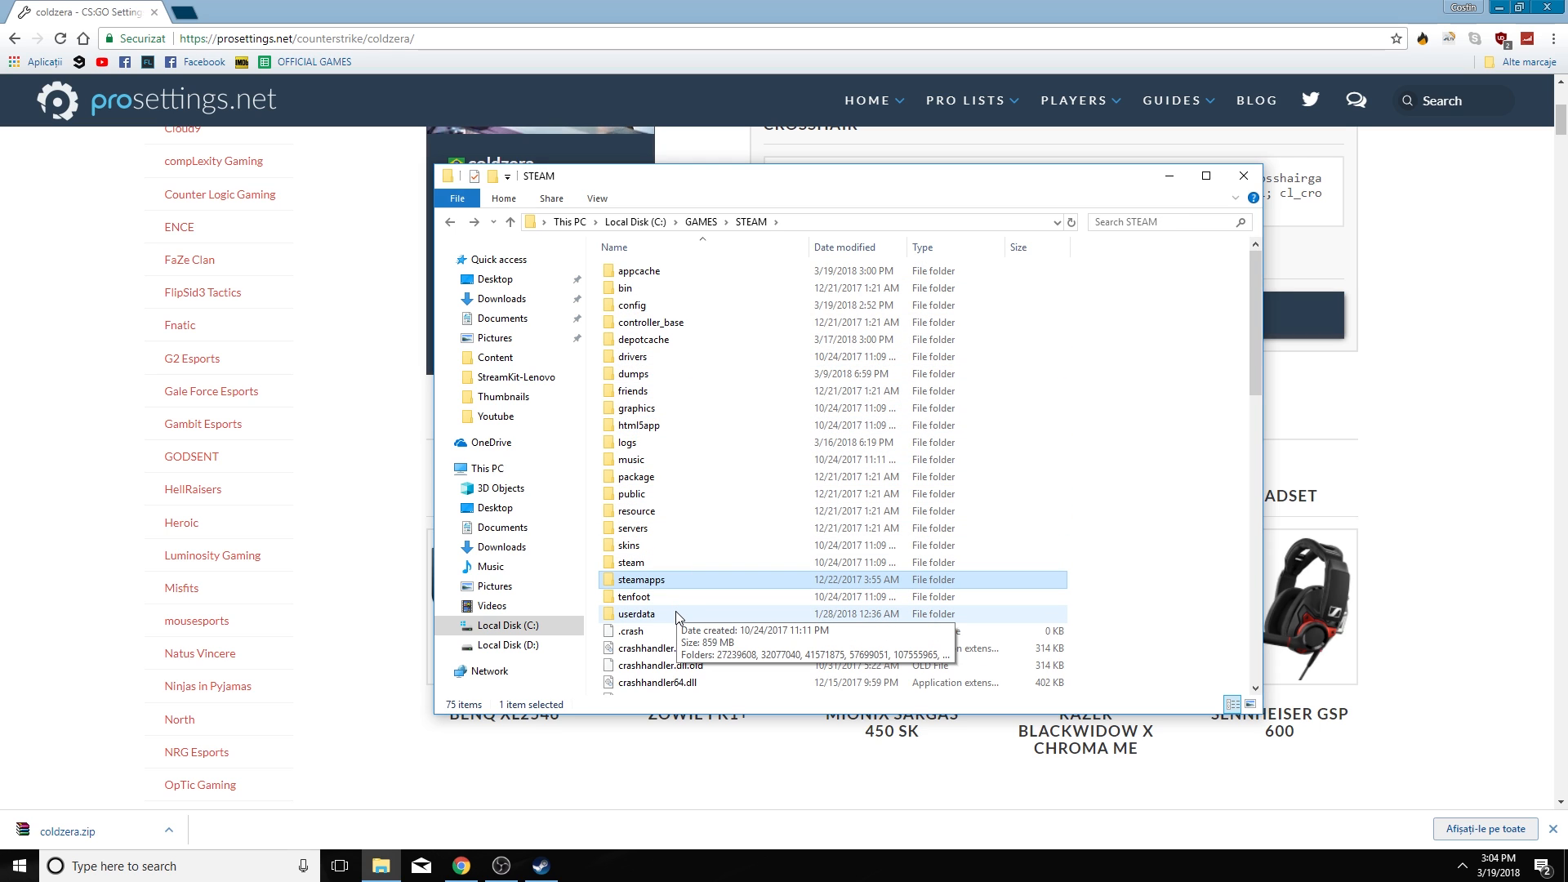
Navigate userdata > 32077040 > 730 > local to reach the CS:GO cfg folder
double_click(637, 613)
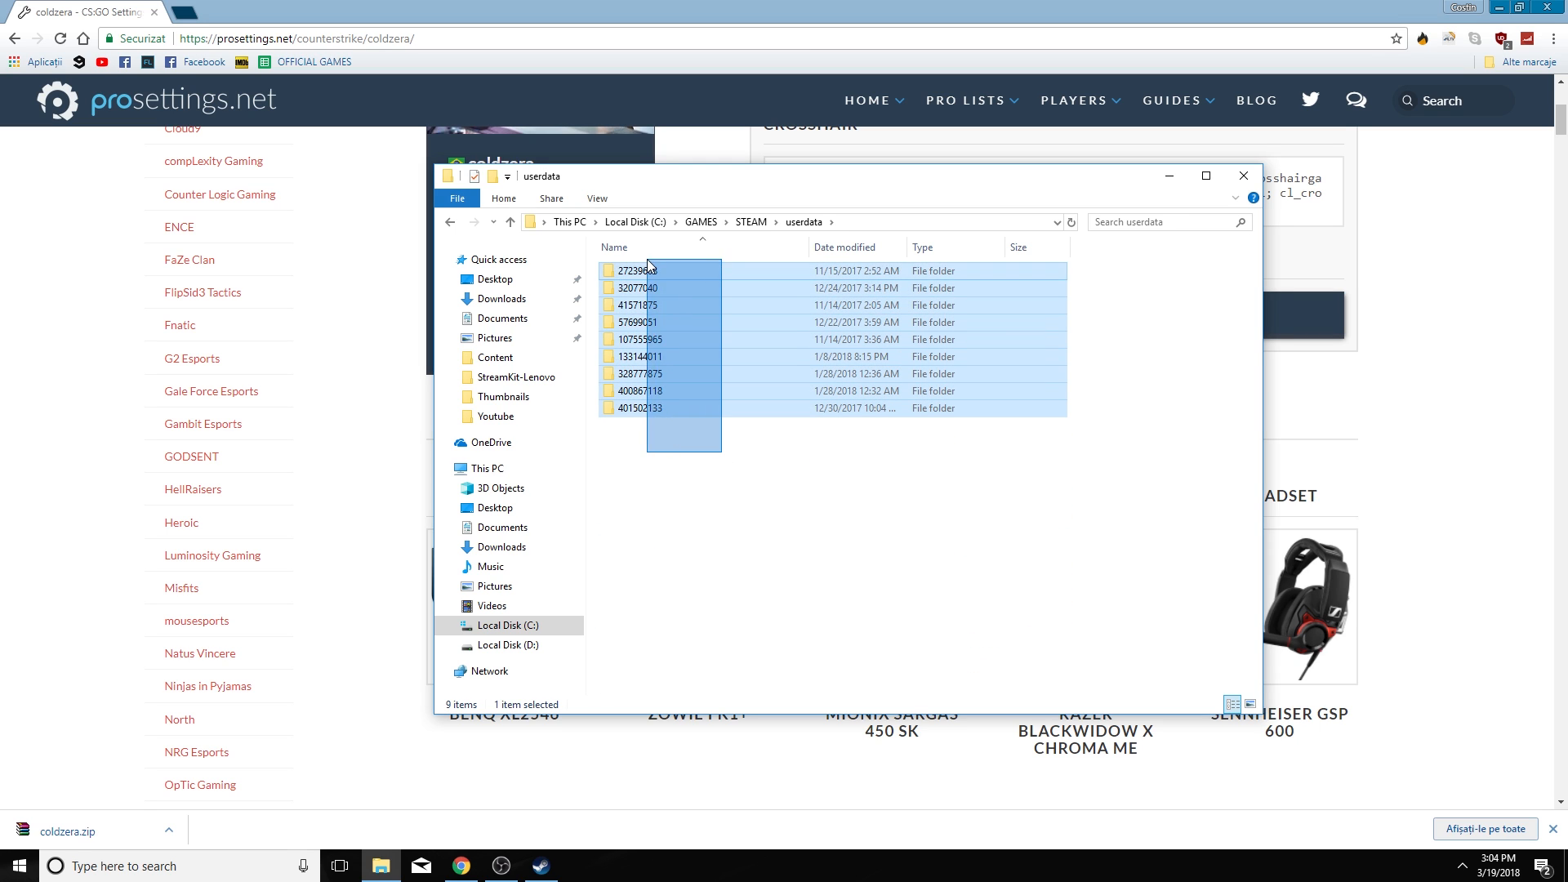
key(ctrl+a)
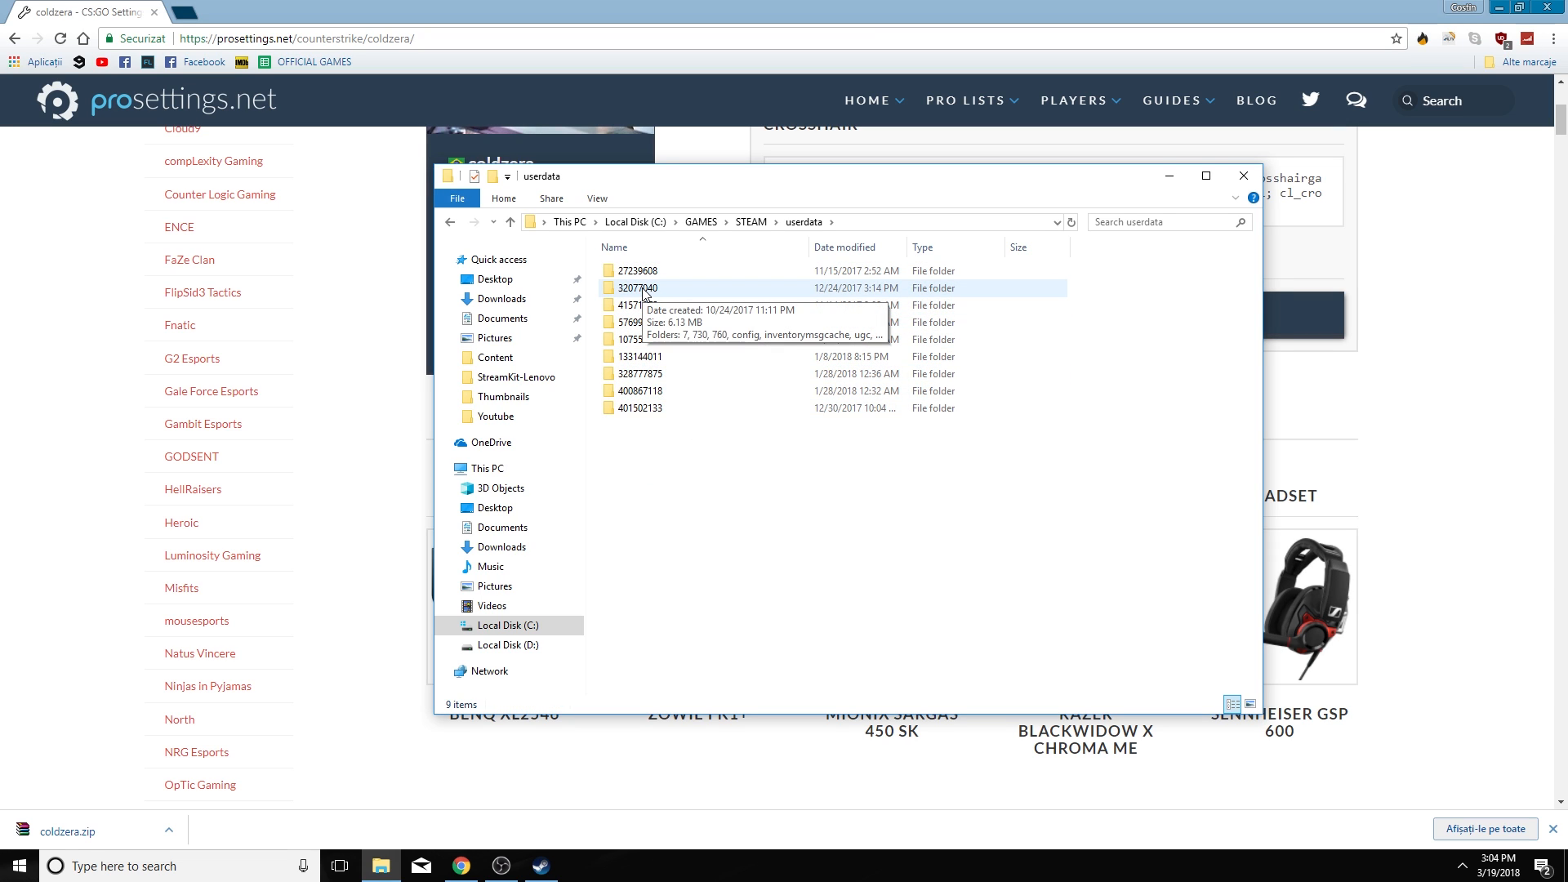
mouse_move(844, 288)
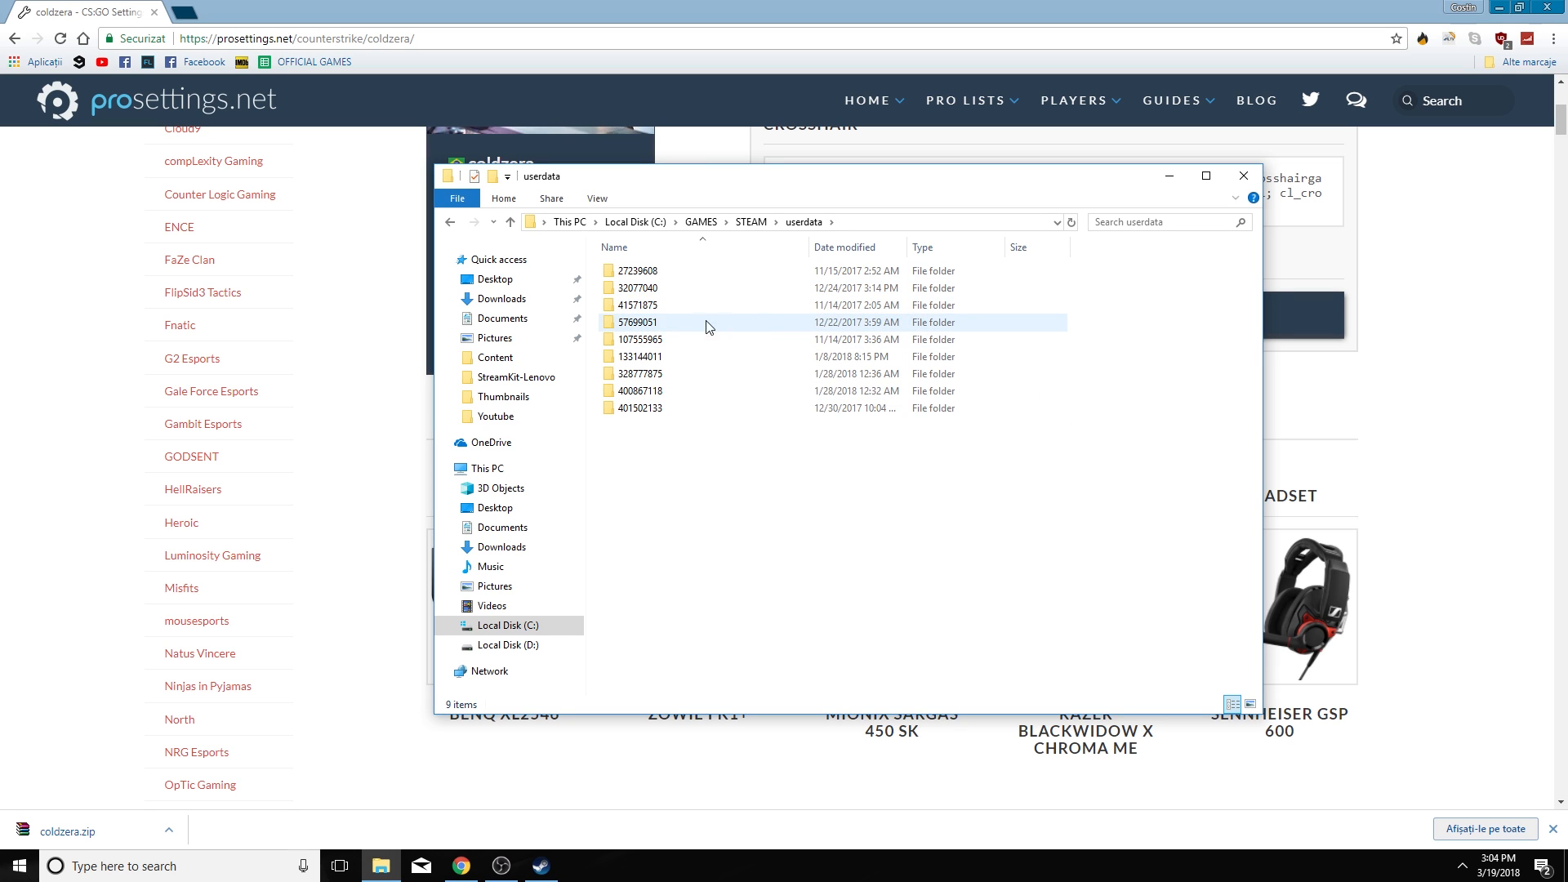
click(639, 339)
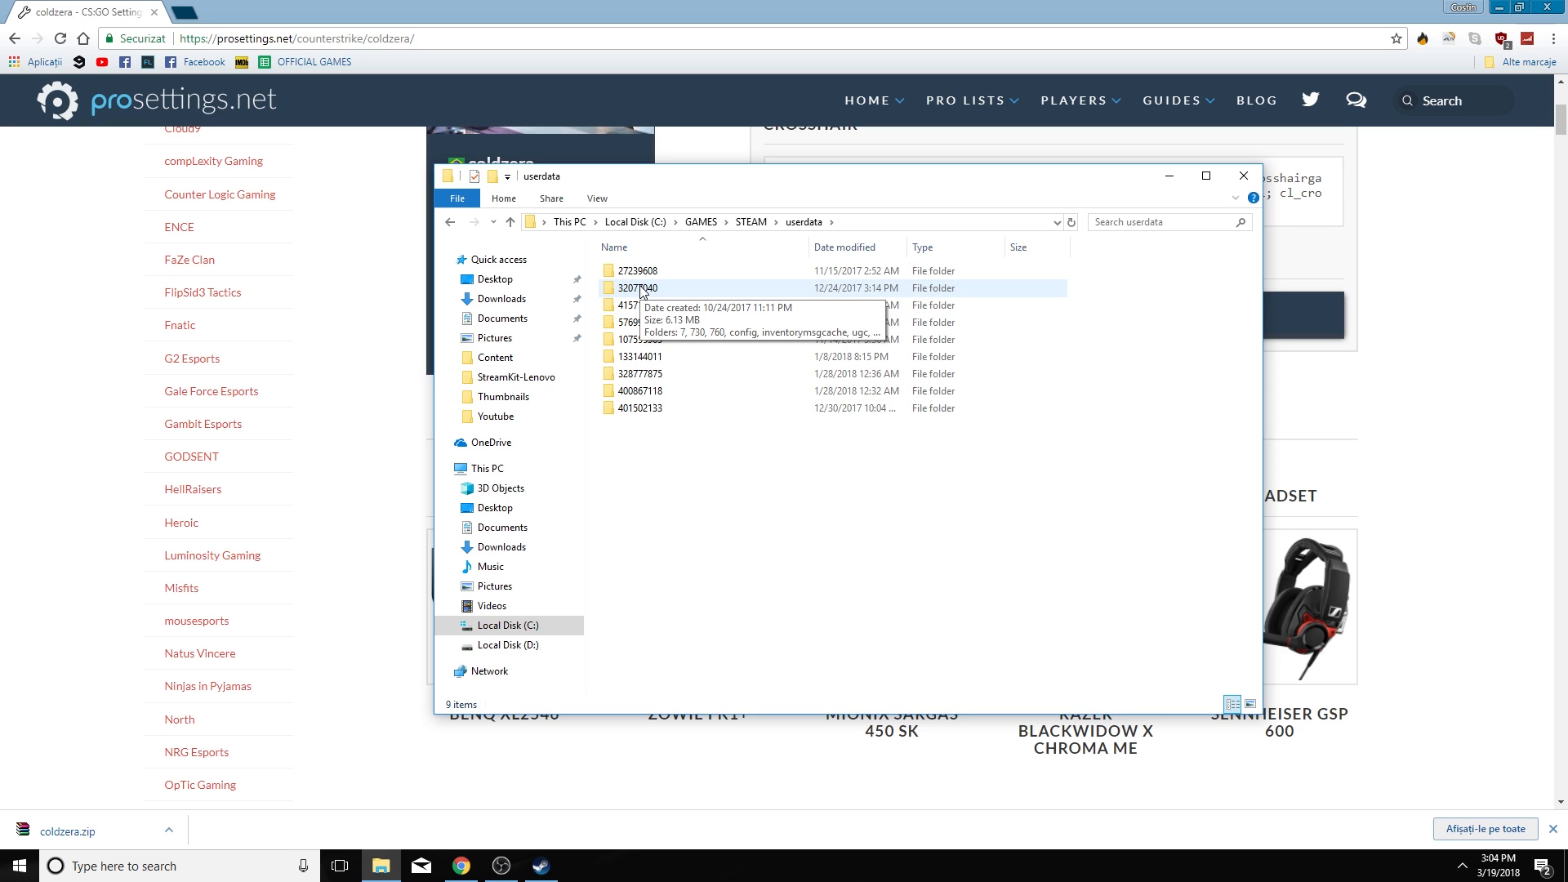
double_click(635, 288)
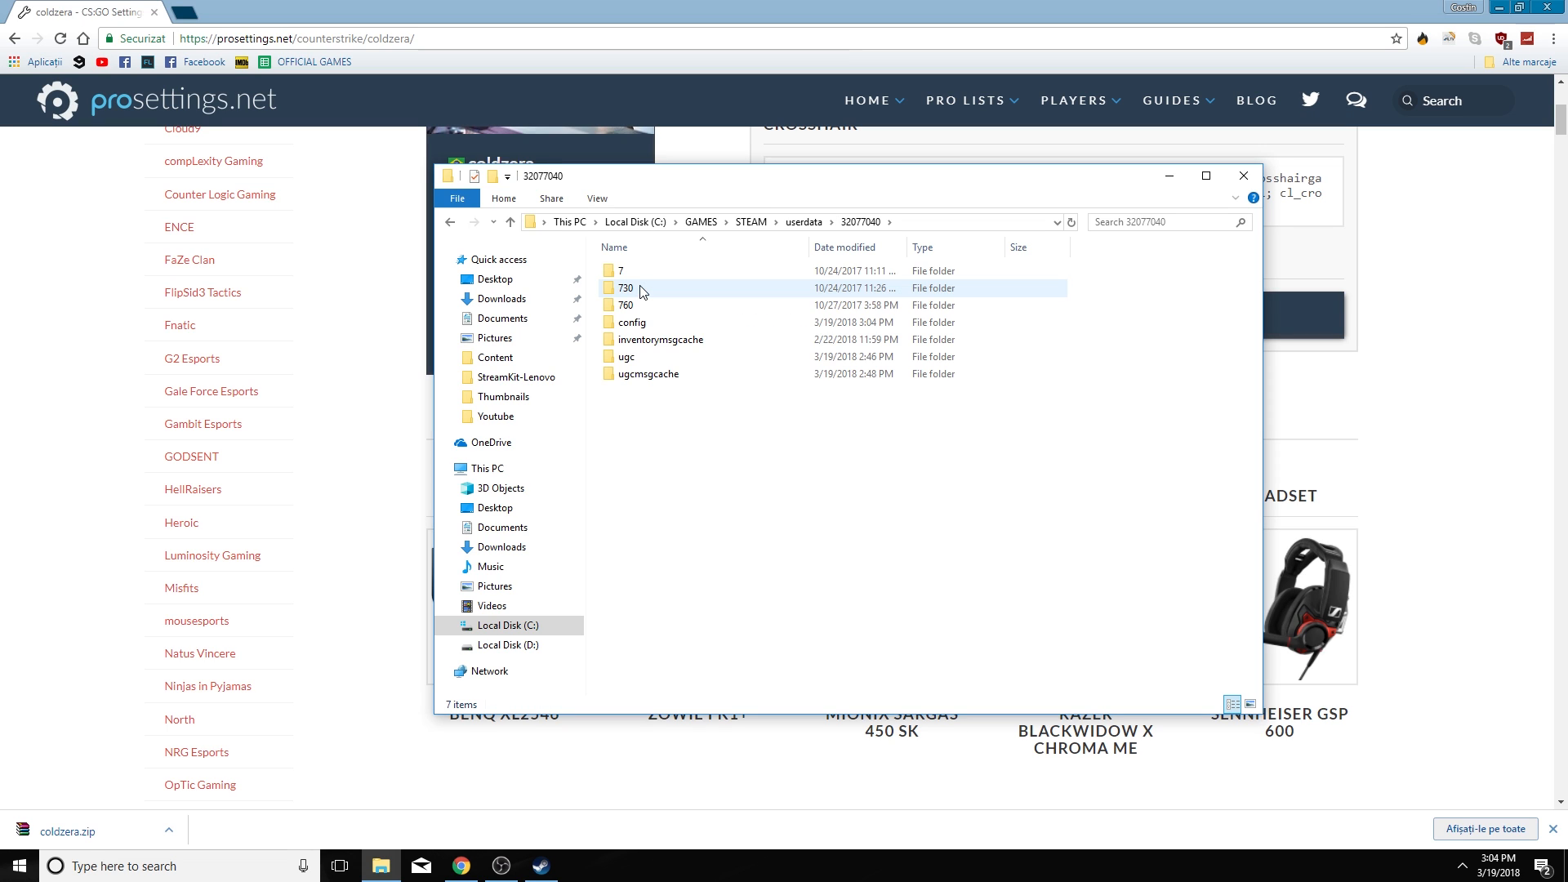
double_click(626, 287)
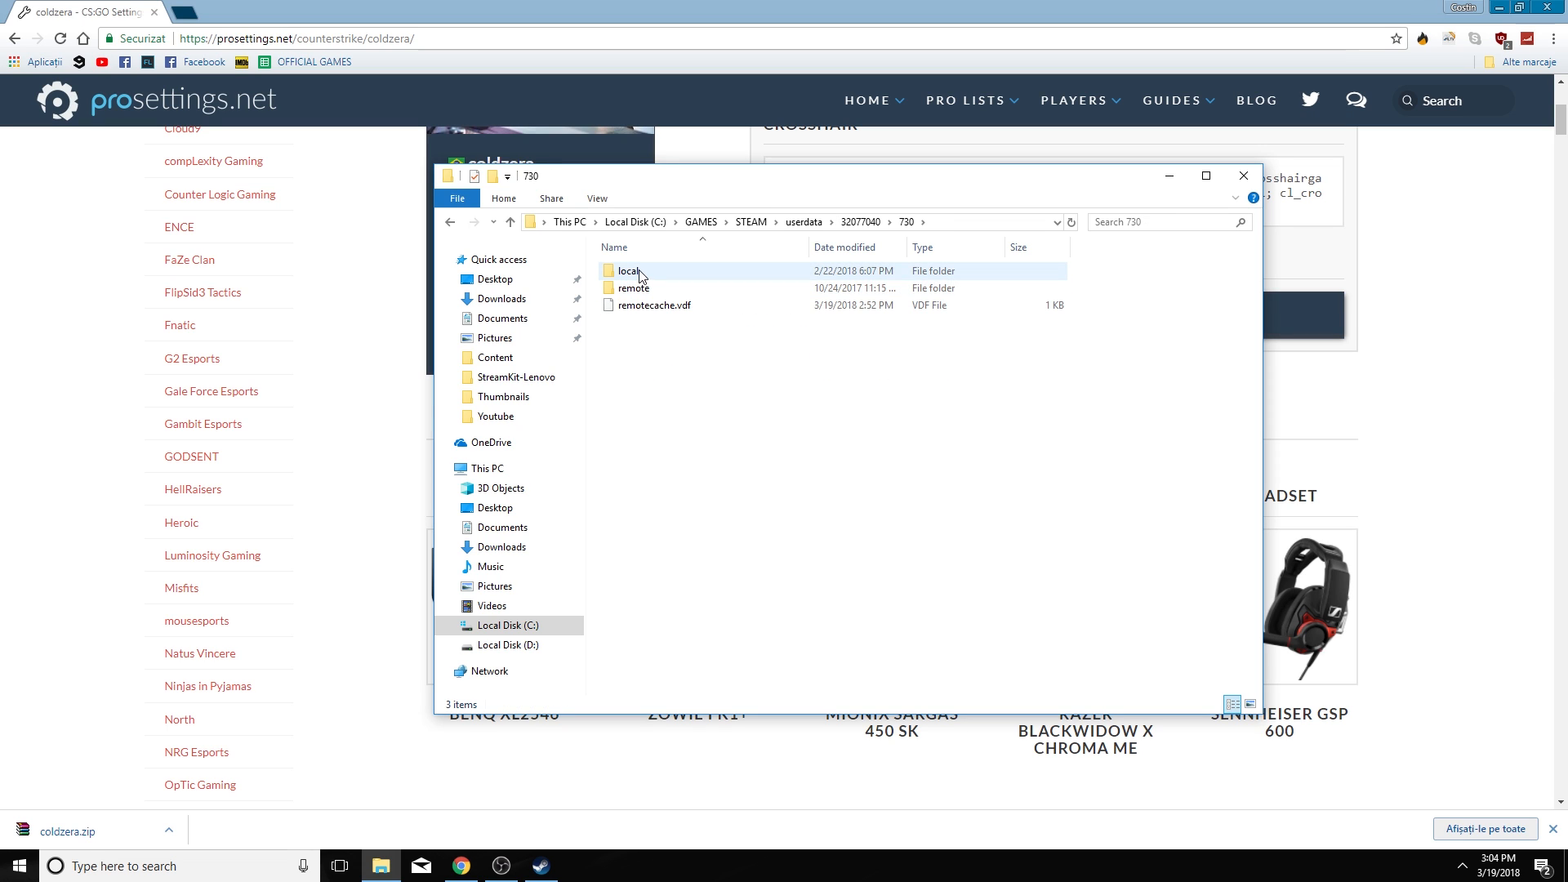
double_click(634, 272)
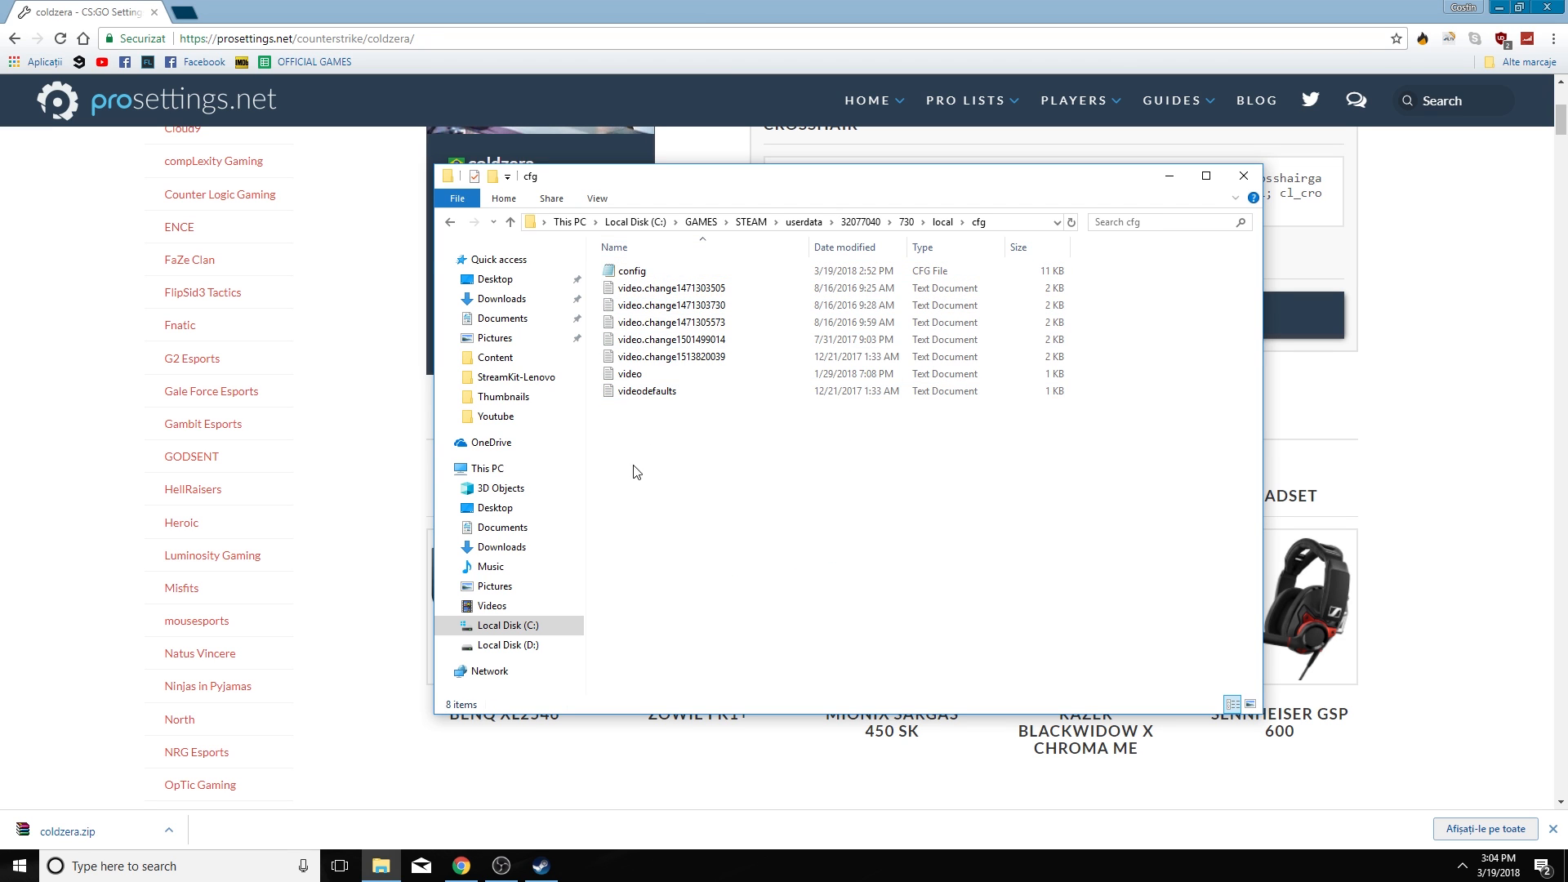
Start a second File Explorer window to hold the downloaded coldzera folder alongside
right_click(380, 866)
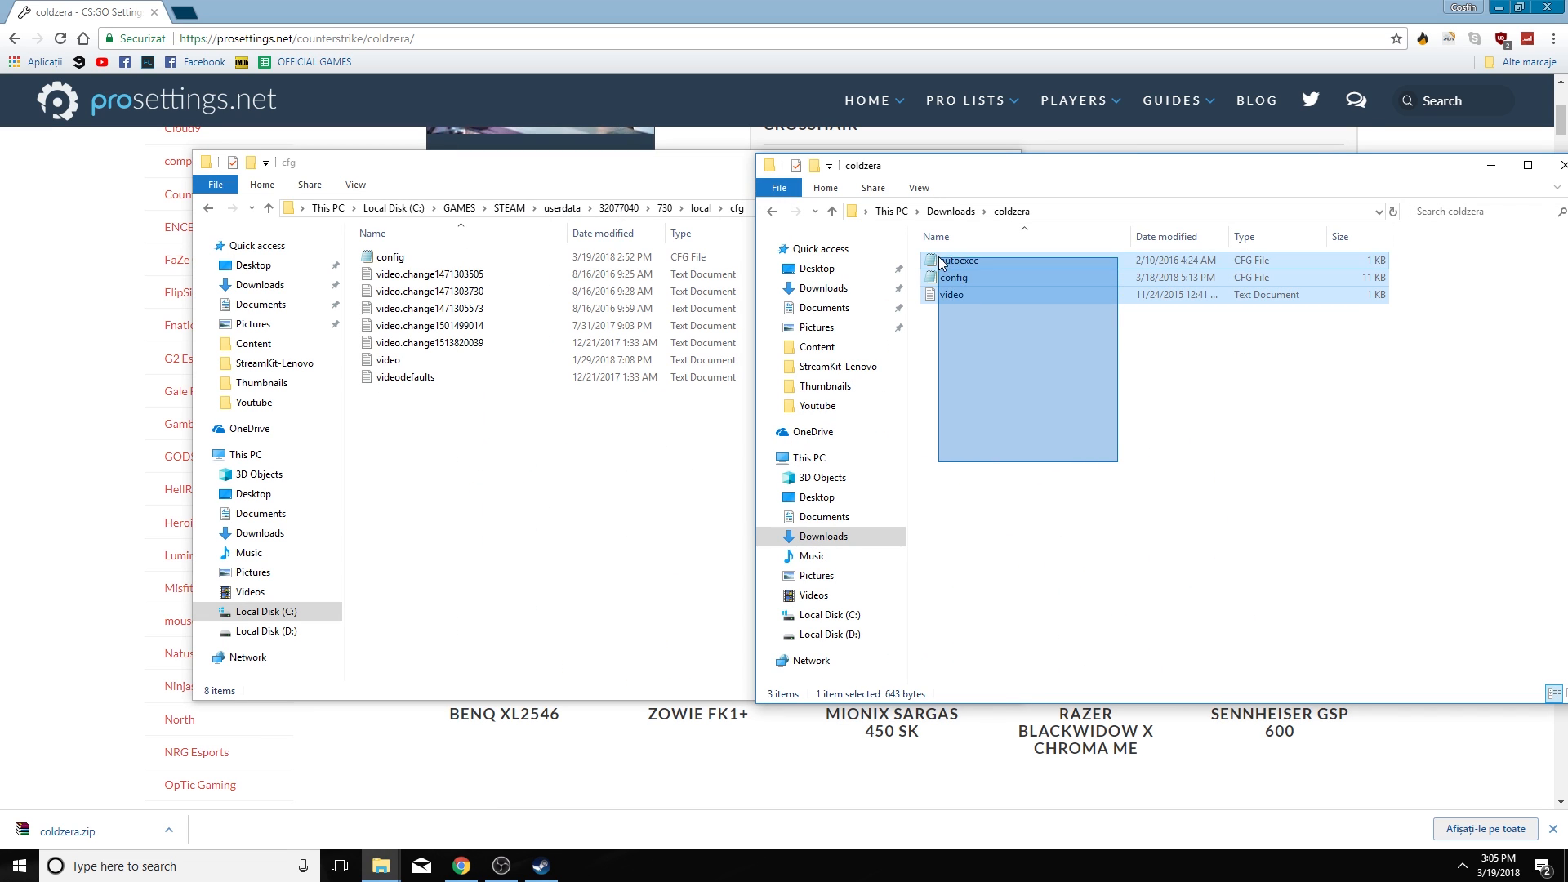
click(1008, 467)
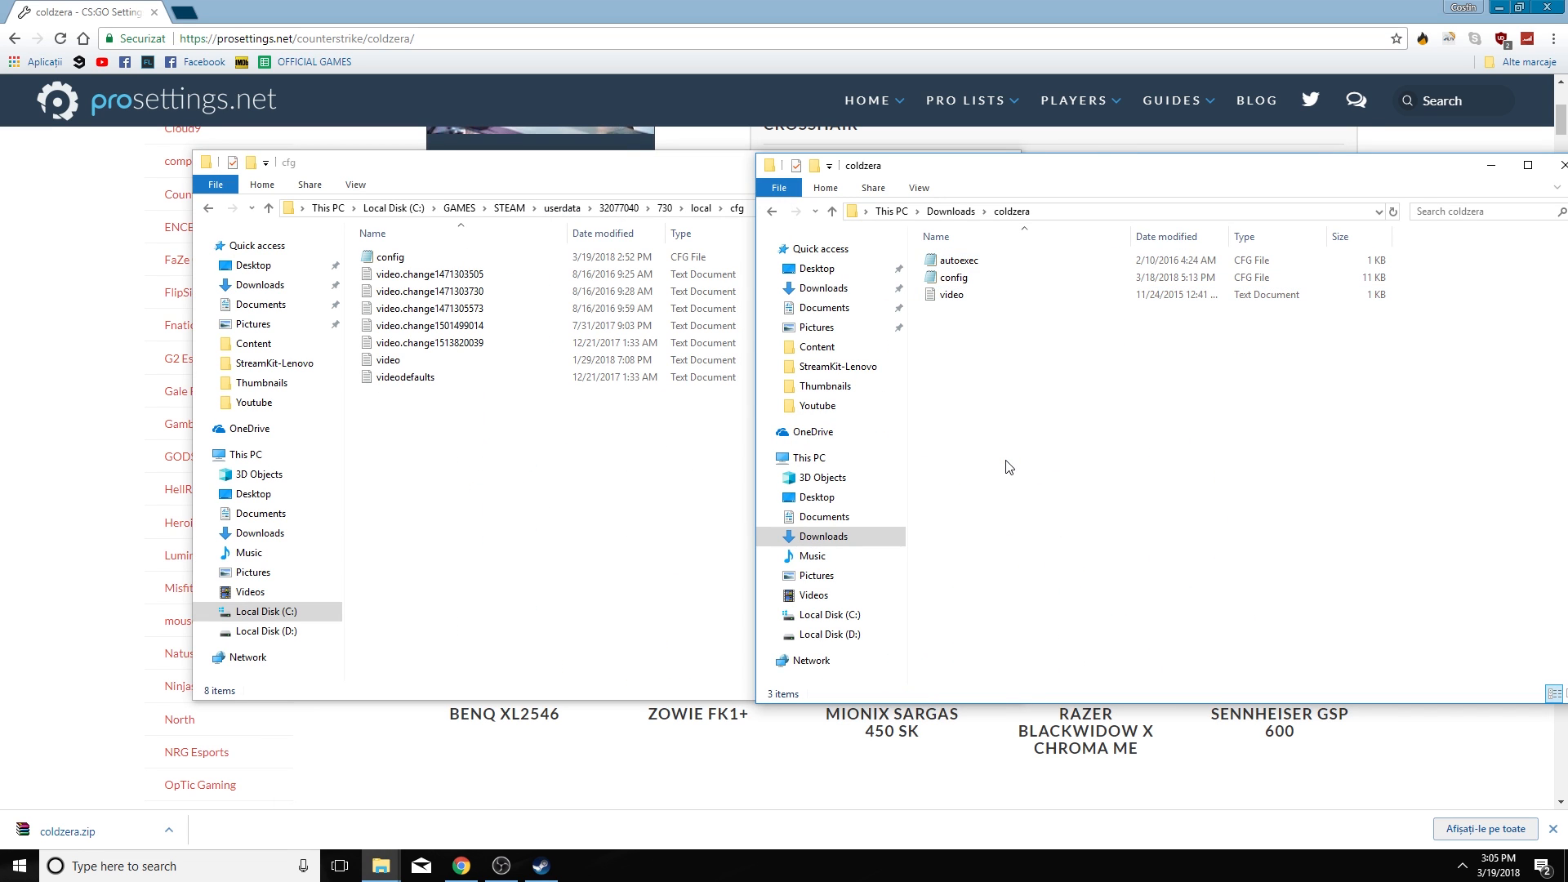
click(956, 260)
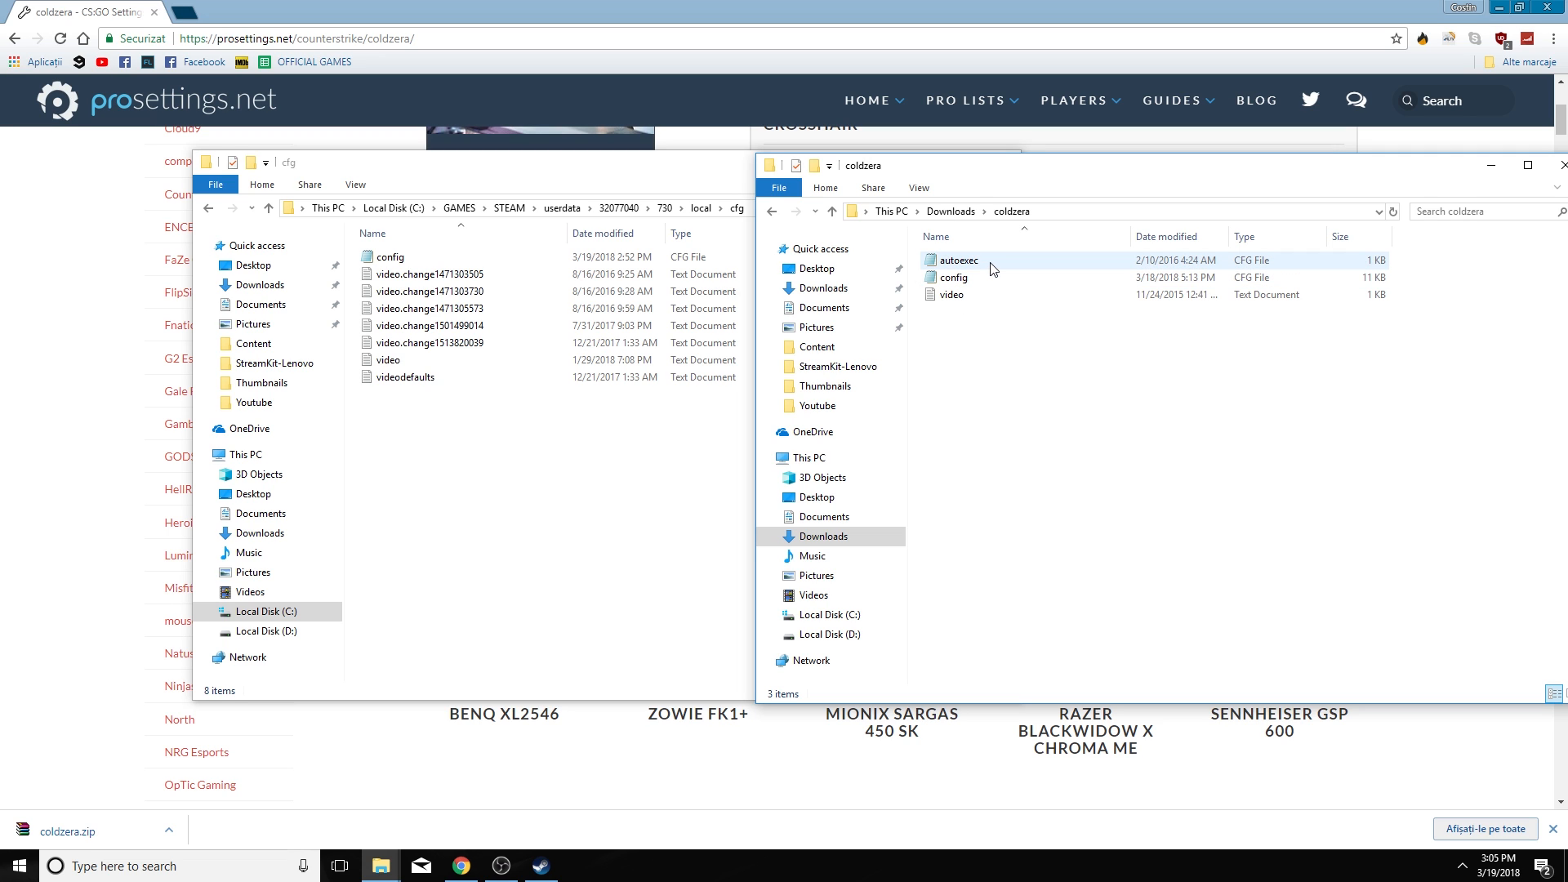
double_click(958, 260)
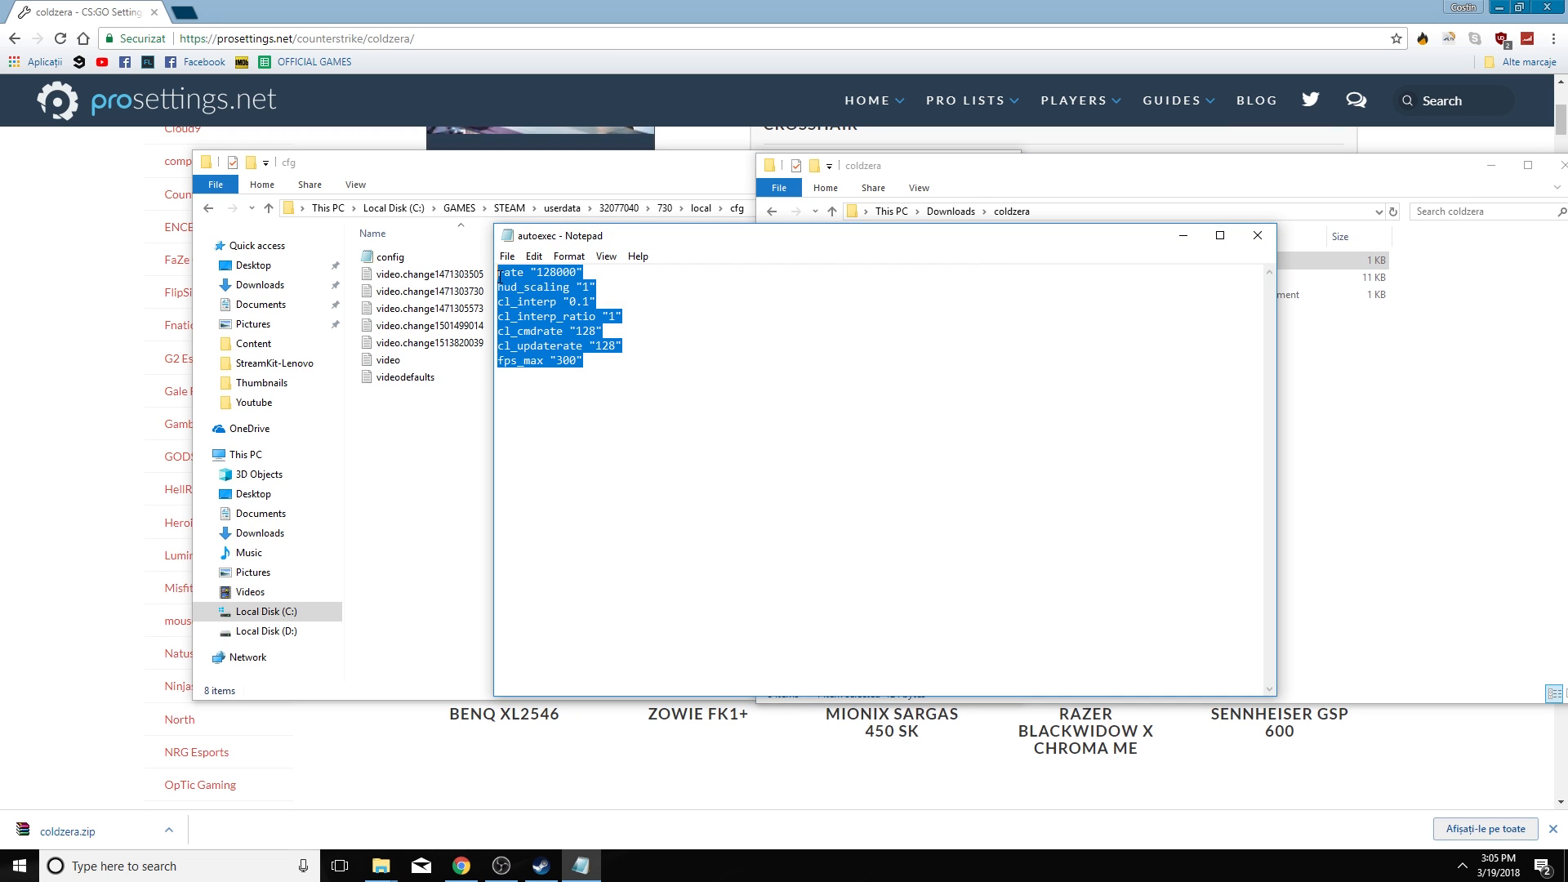
click(688, 303)
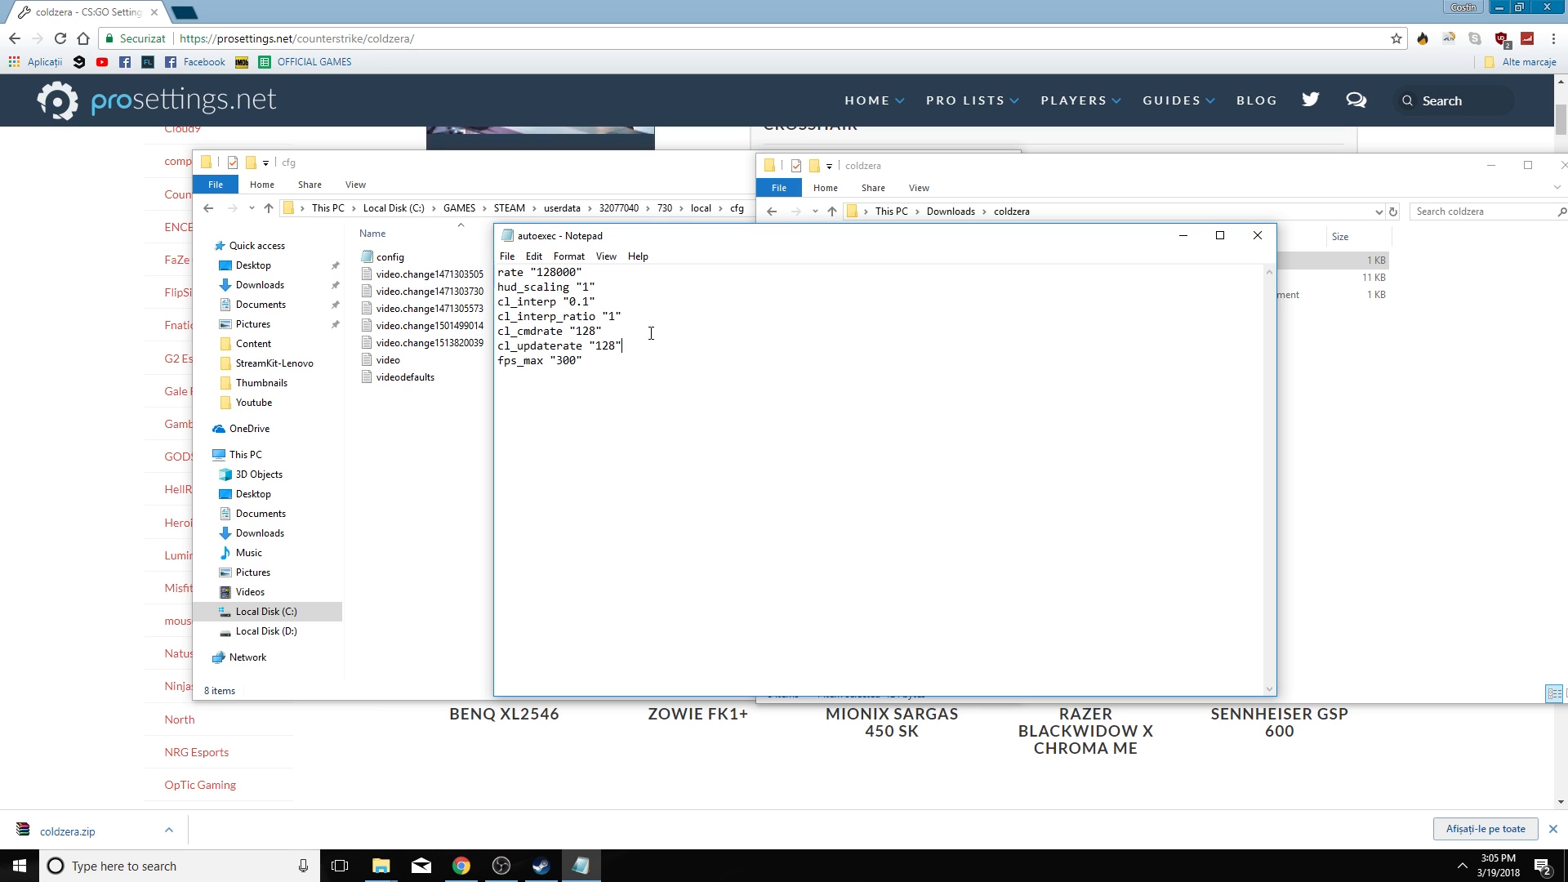
drag(500, 301, 622, 315)
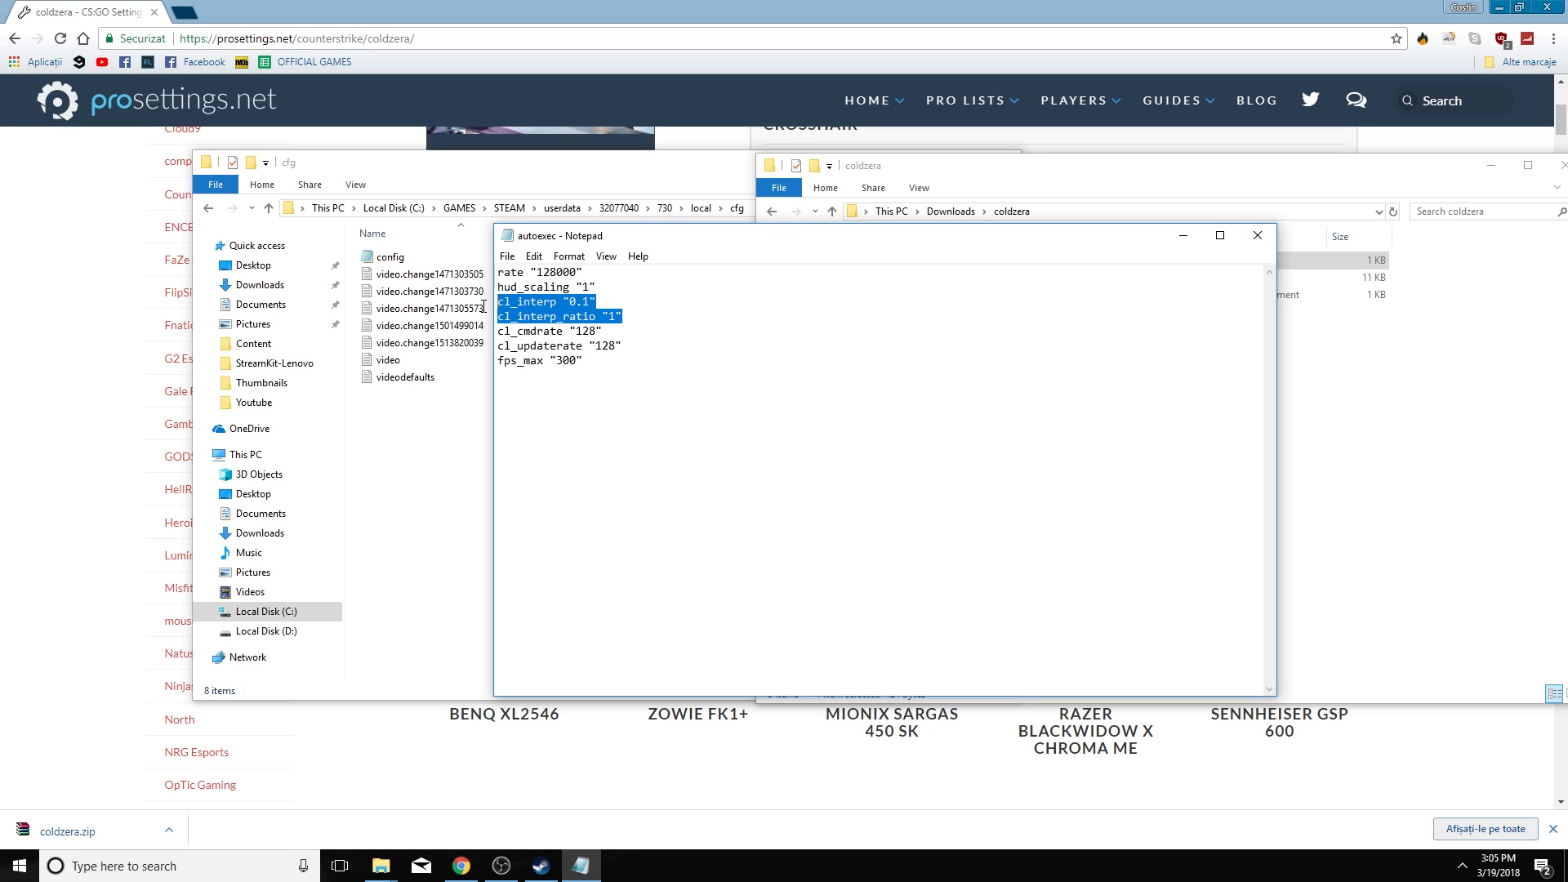
click(620, 316)
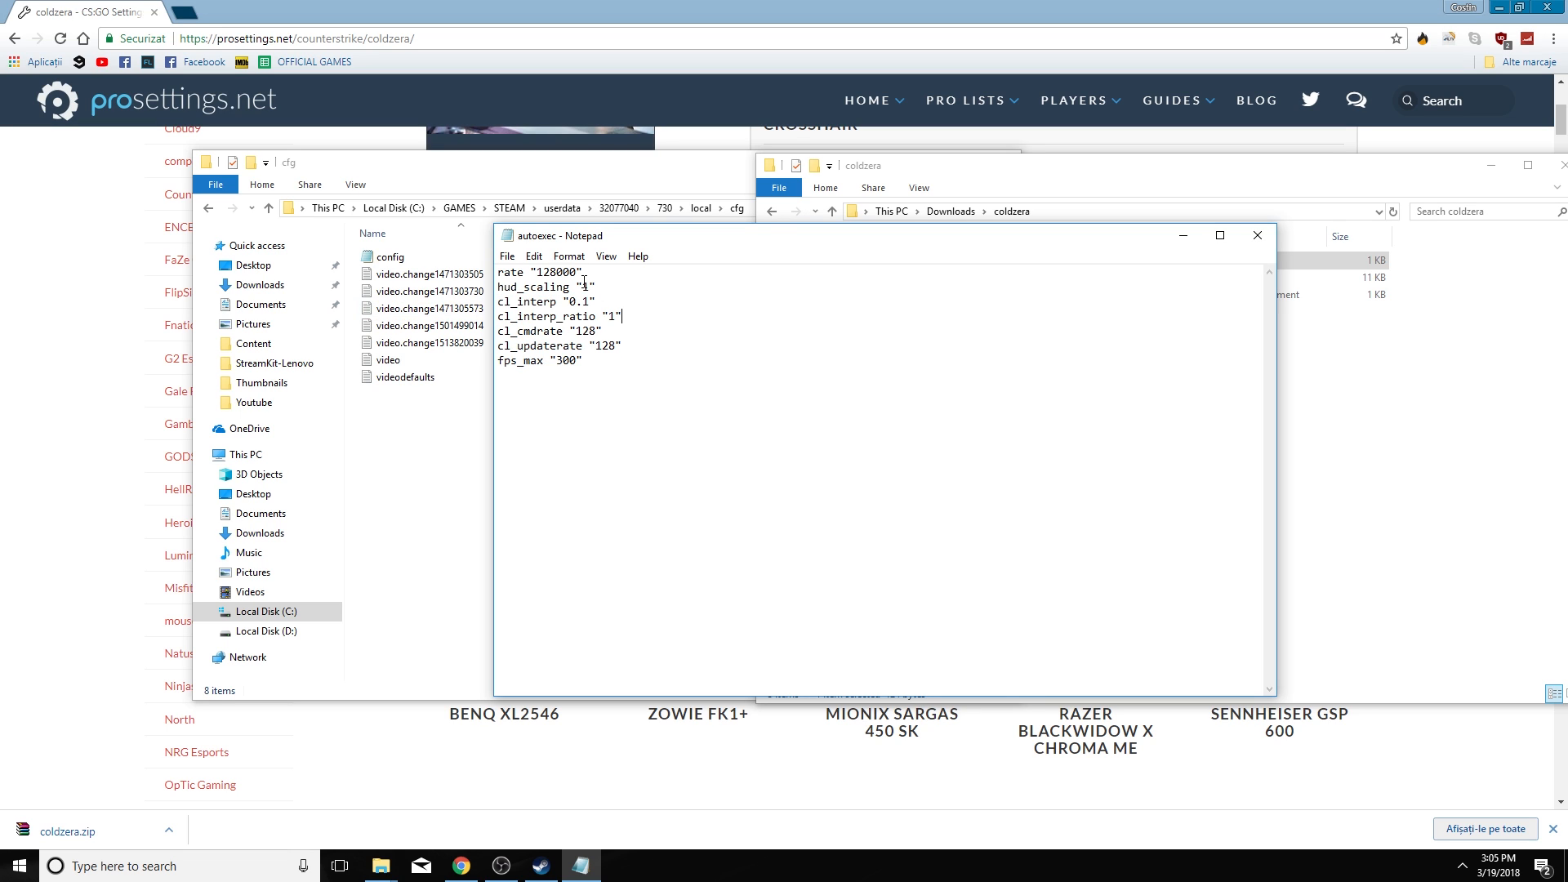
mouse_move(1092, 265)
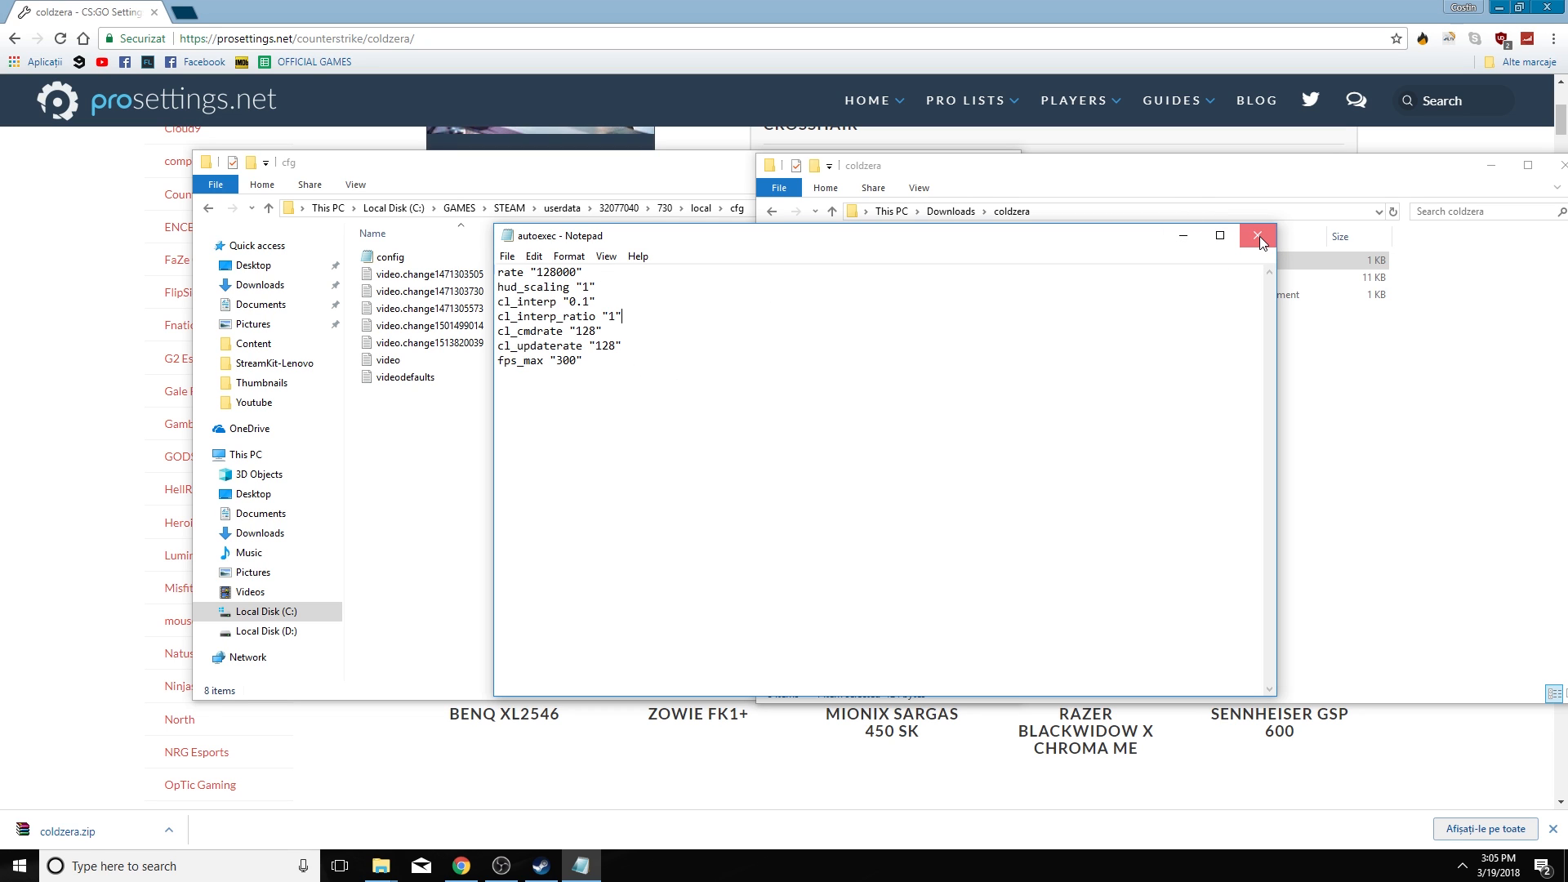
click(1260, 236)
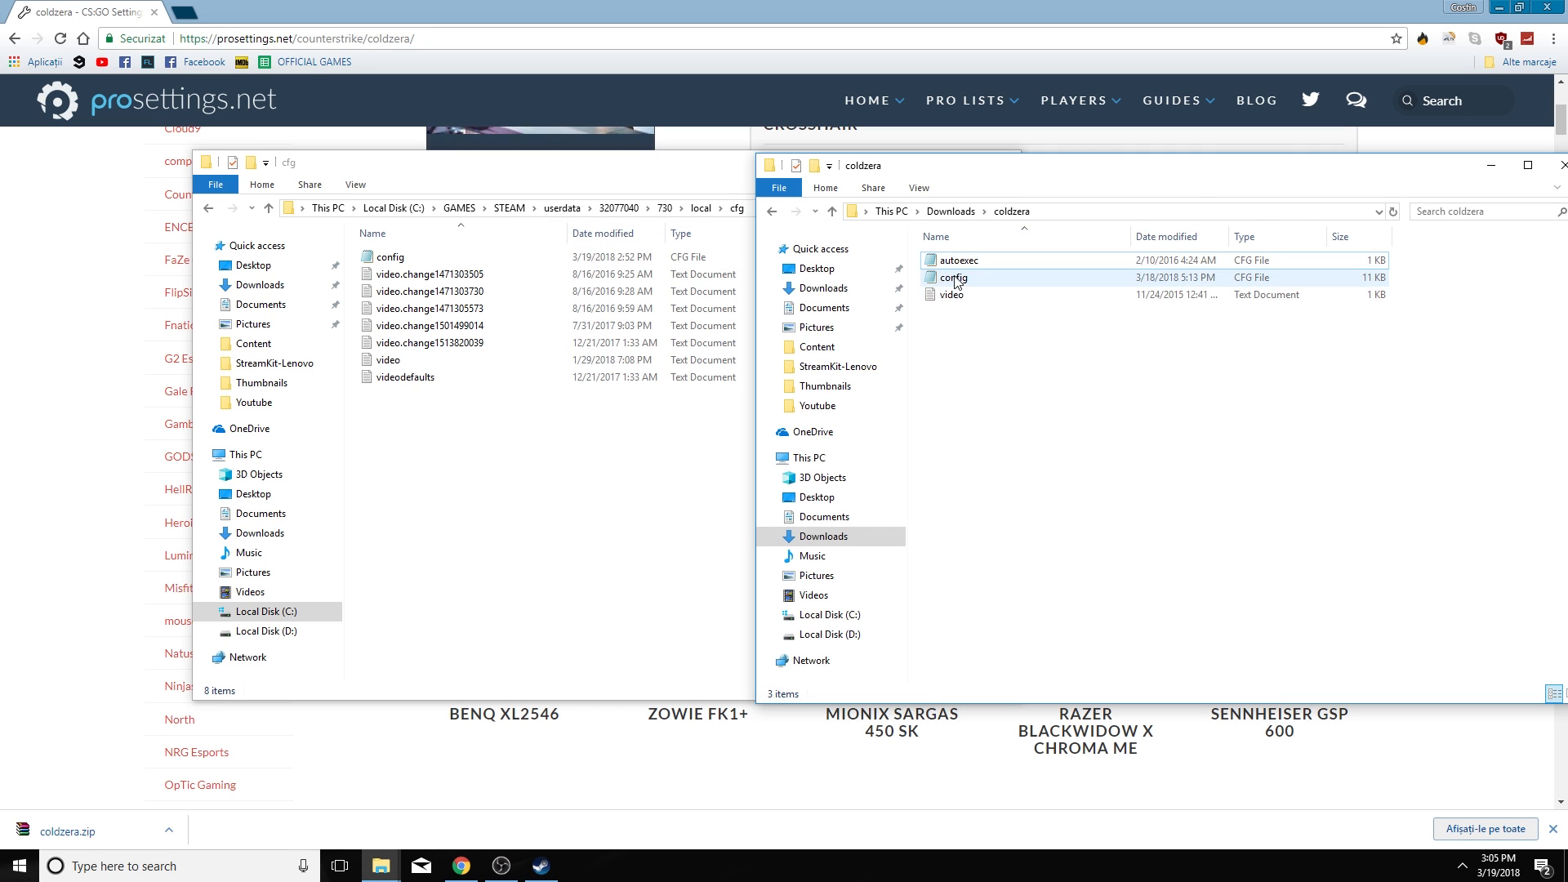
mouse_move(995, 283)
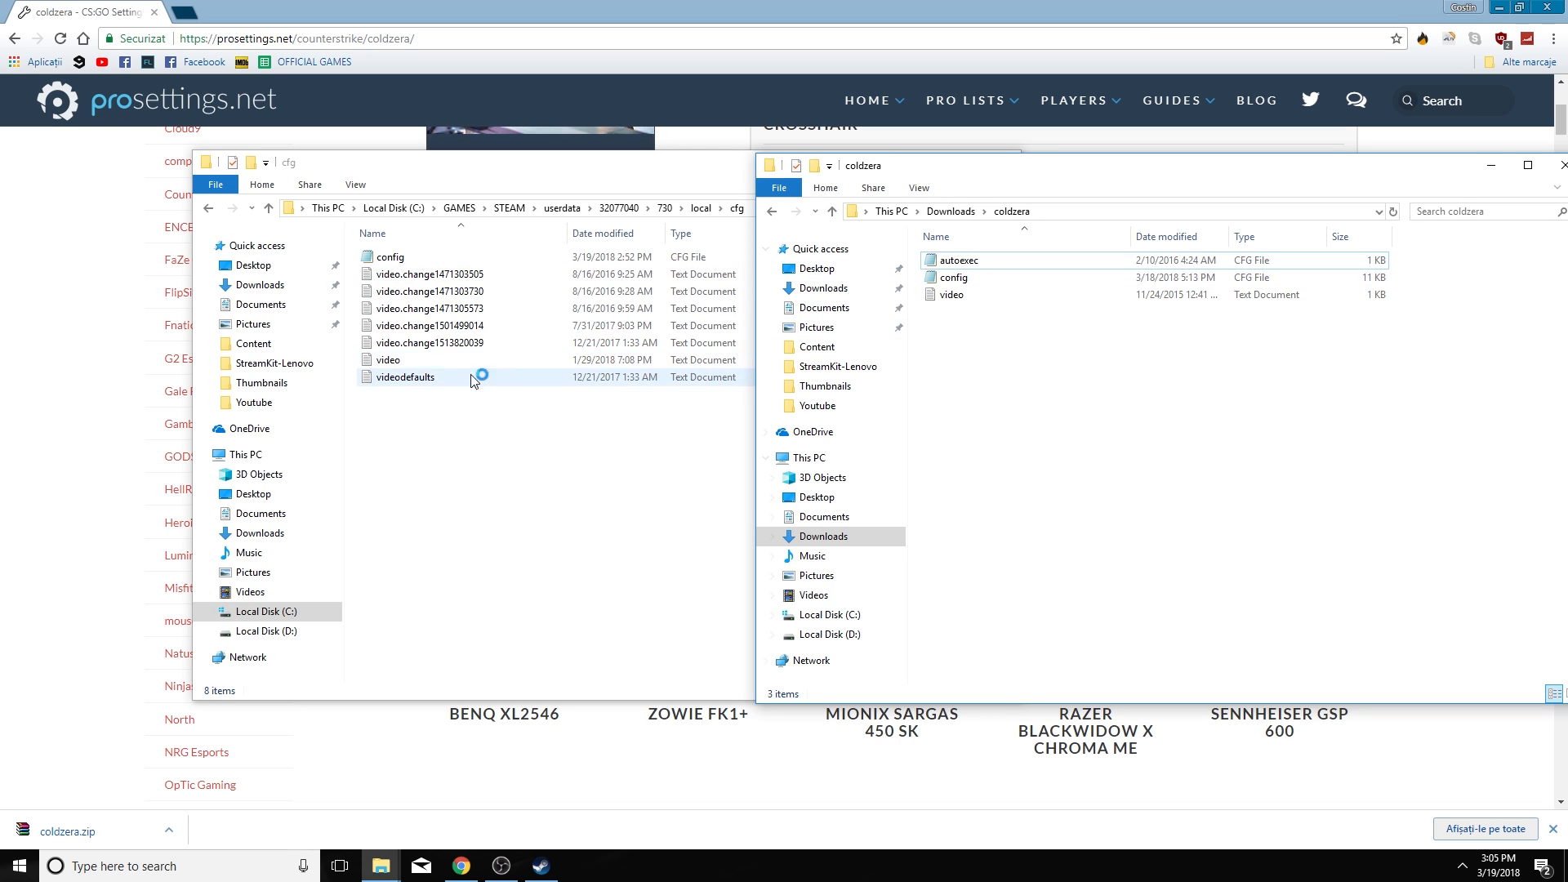
View the cfg folder's existing video settings file in Notepad, then return to the cfg window
double_click(386, 360)
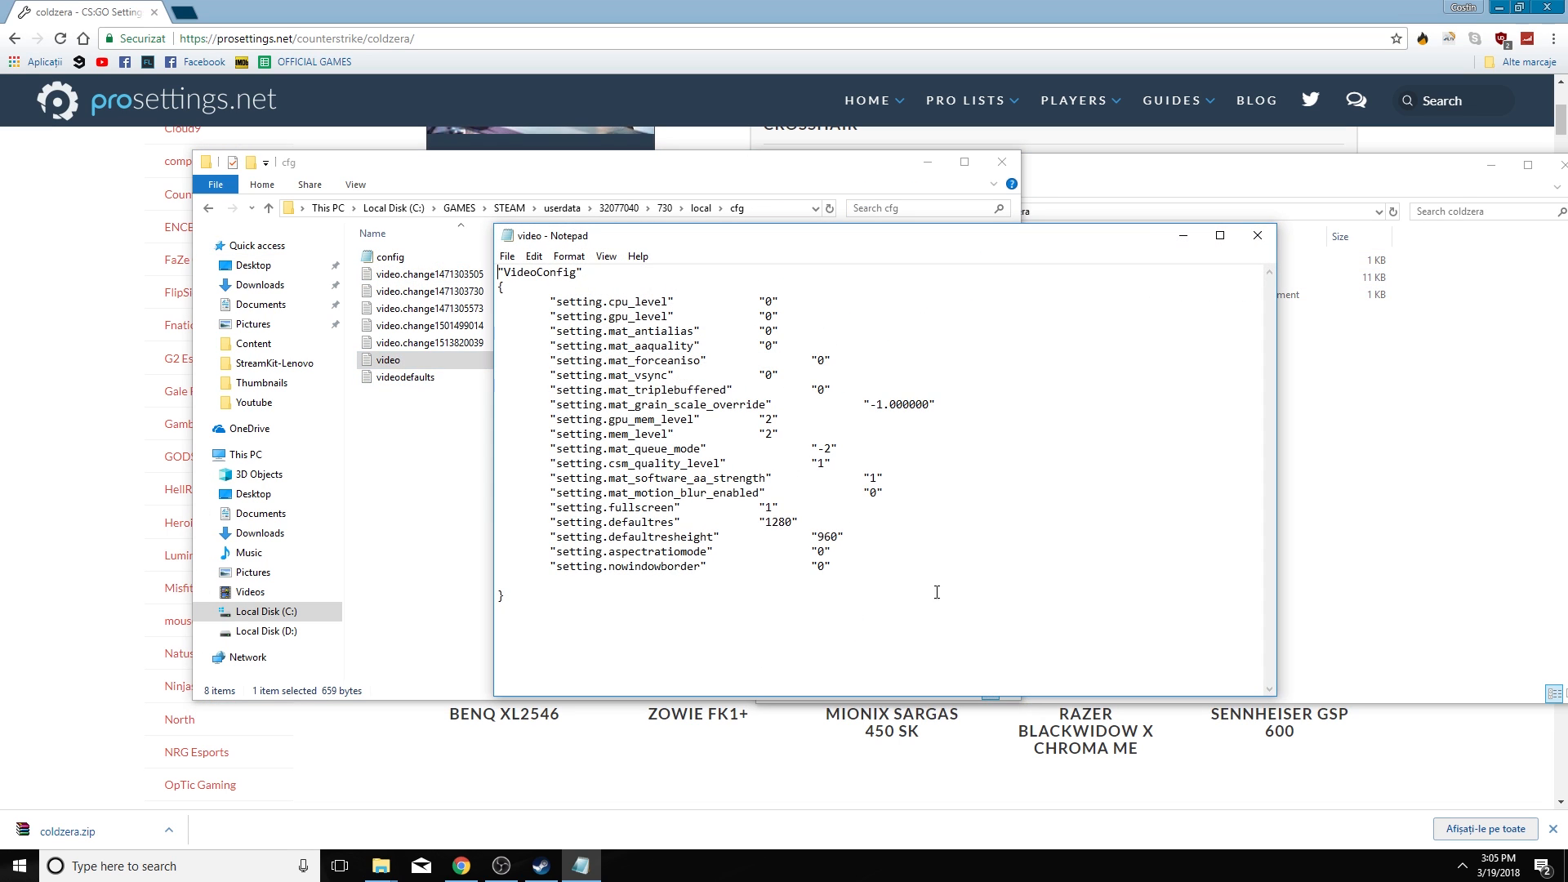
double_click(776, 523)
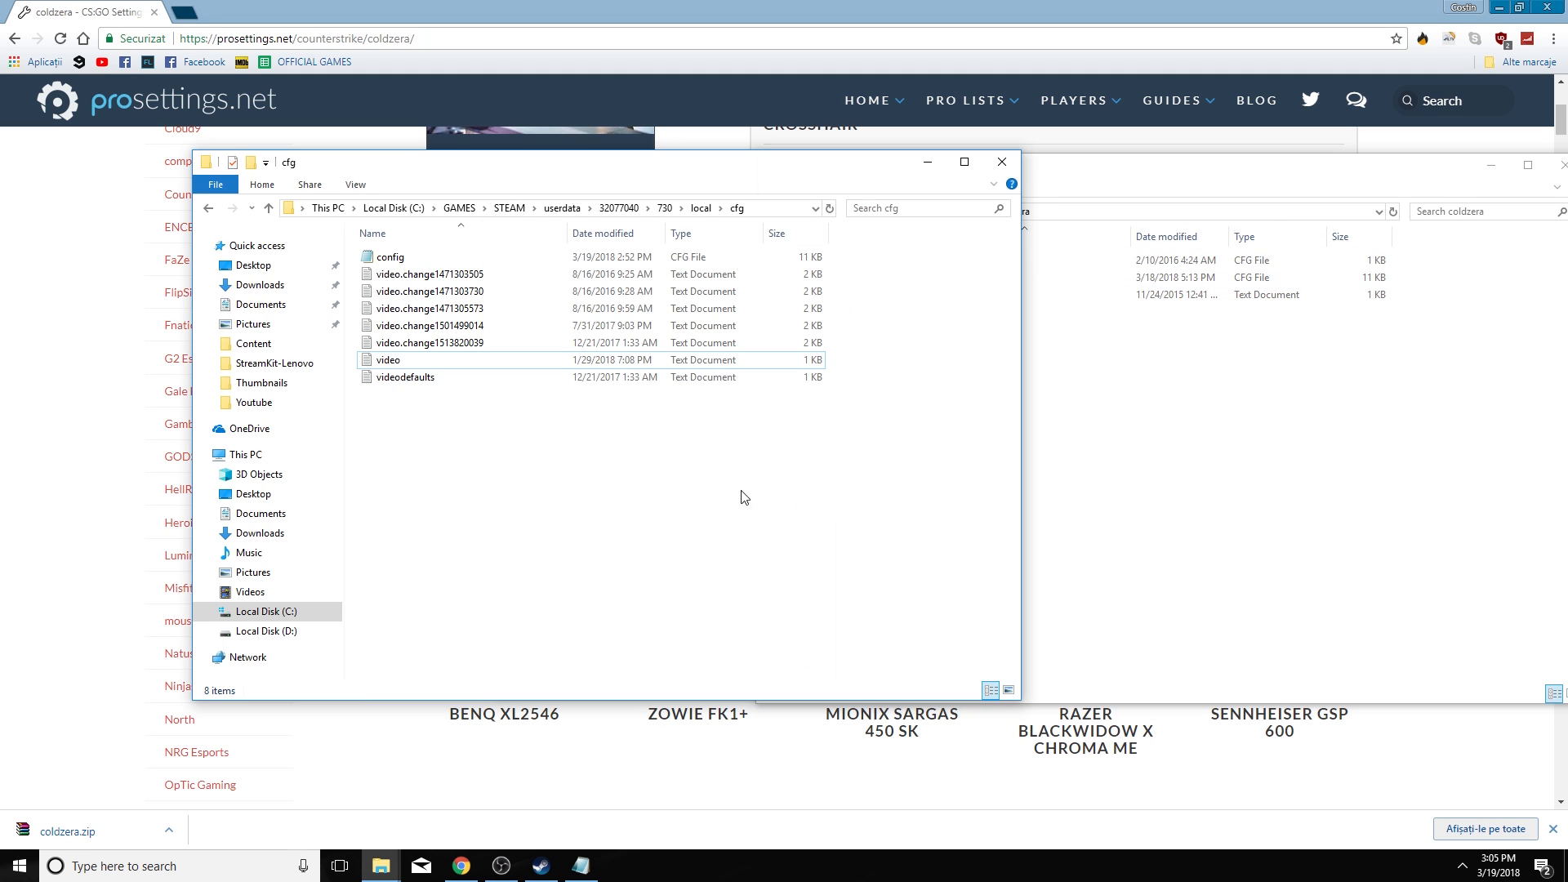
mouse_move(1014, 202)
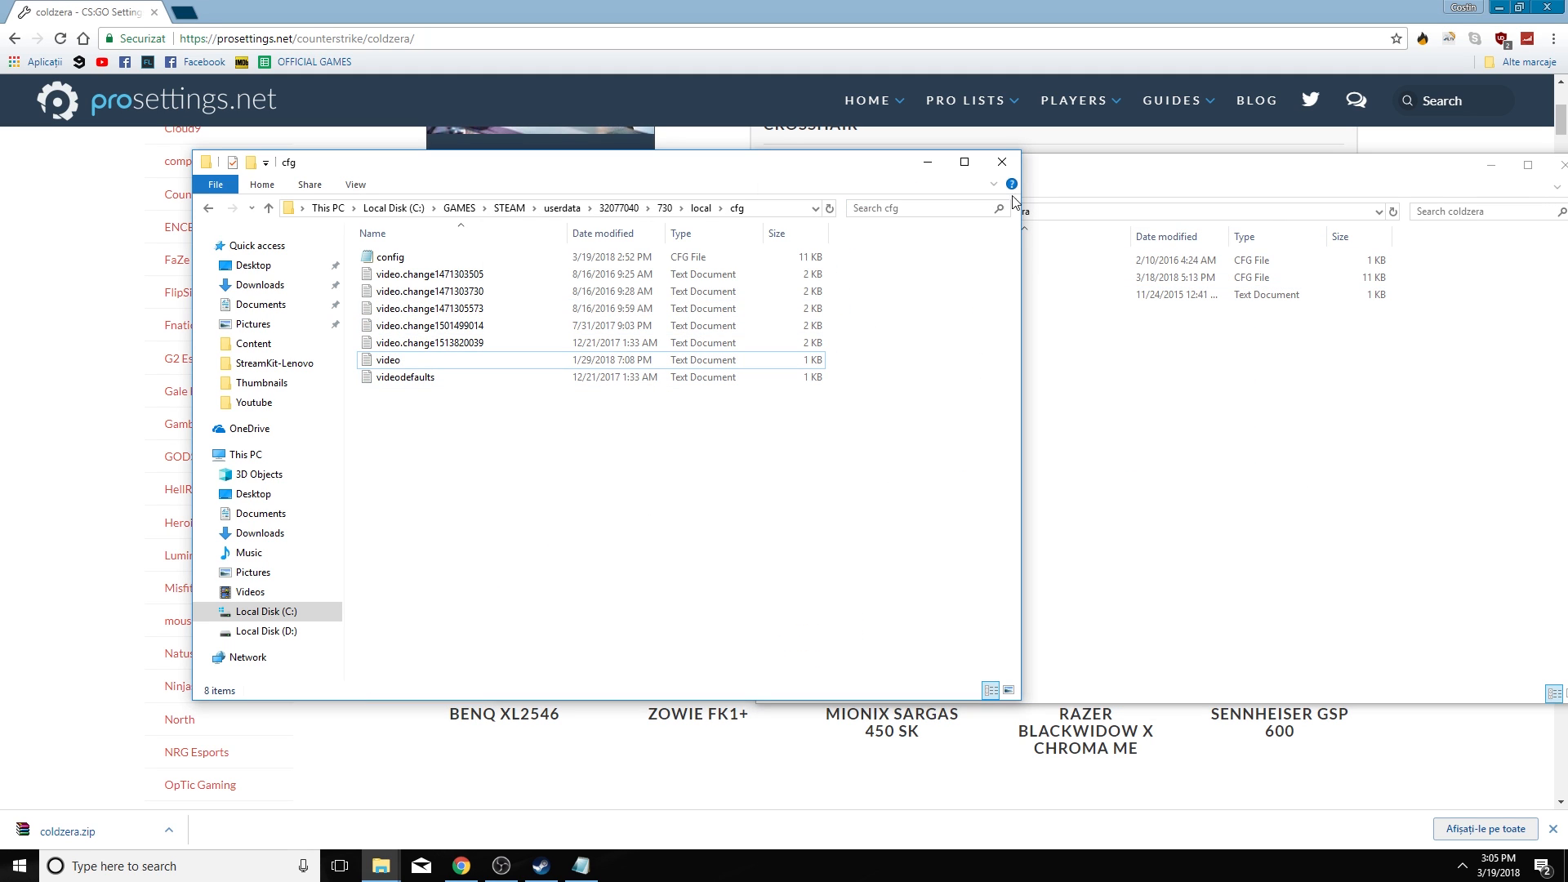
mouse_move(1002, 162)
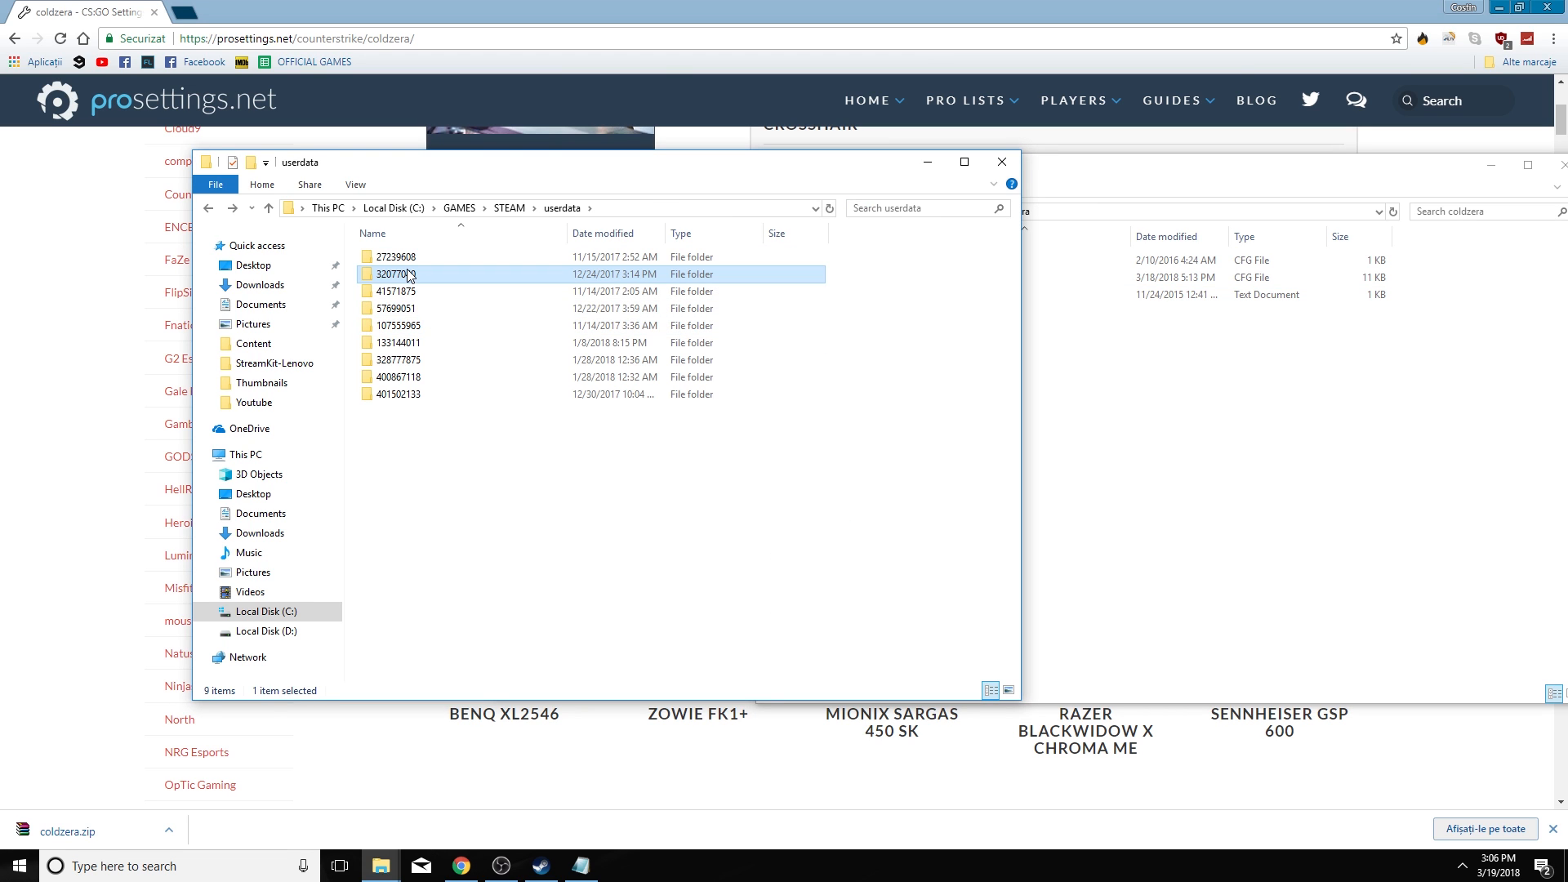
mouse_move(400, 275)
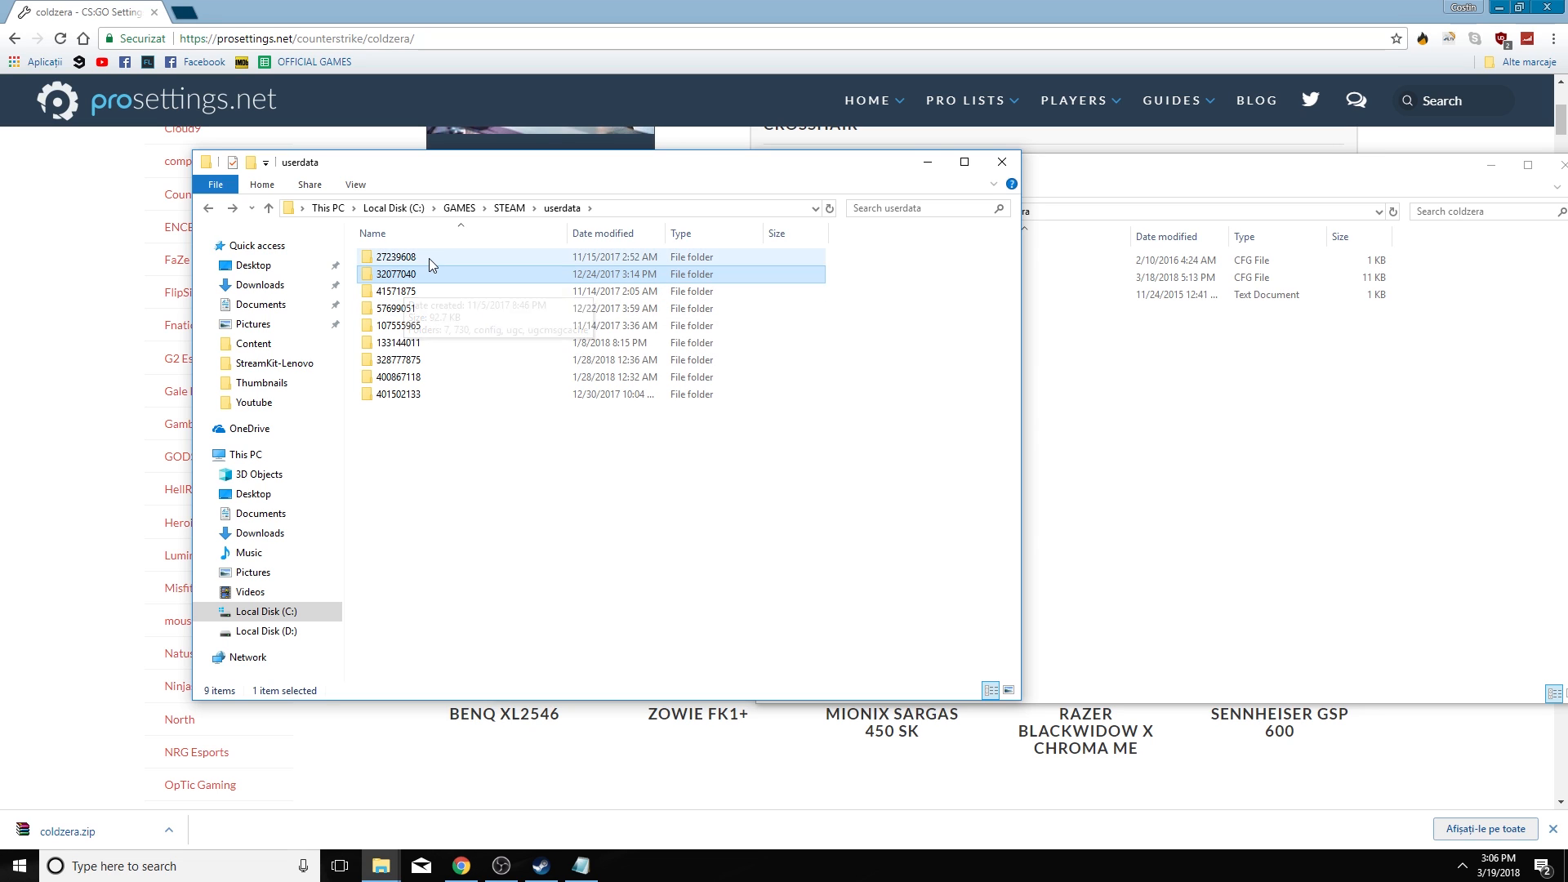
mouse_move(430, 270)
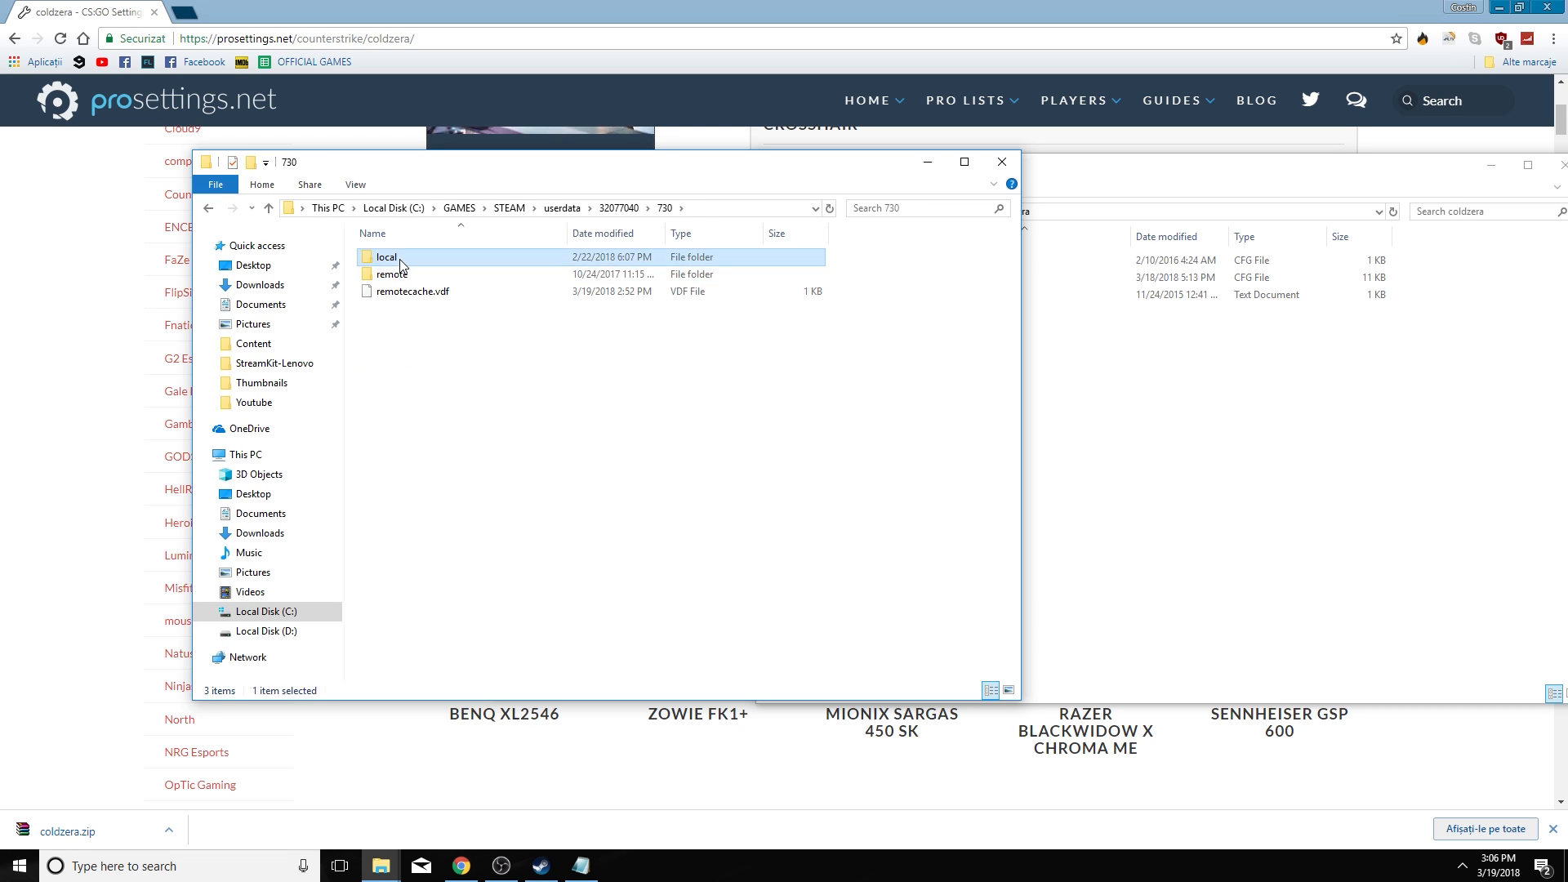
Return through local to cfg, then close the cfg folder window
double_click(385, 257)
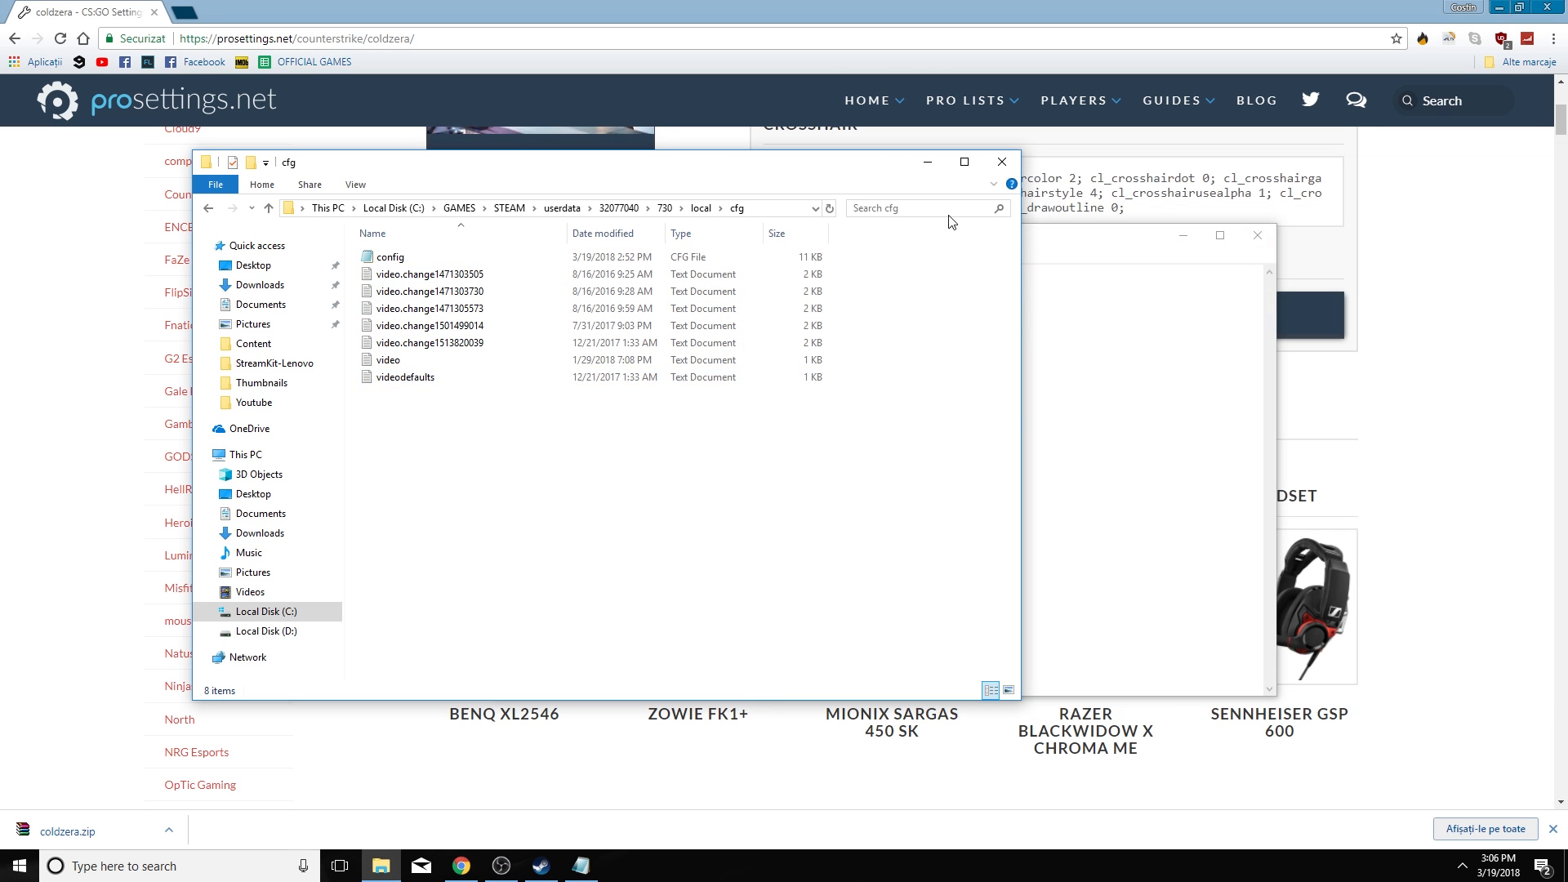
click(430, 273)
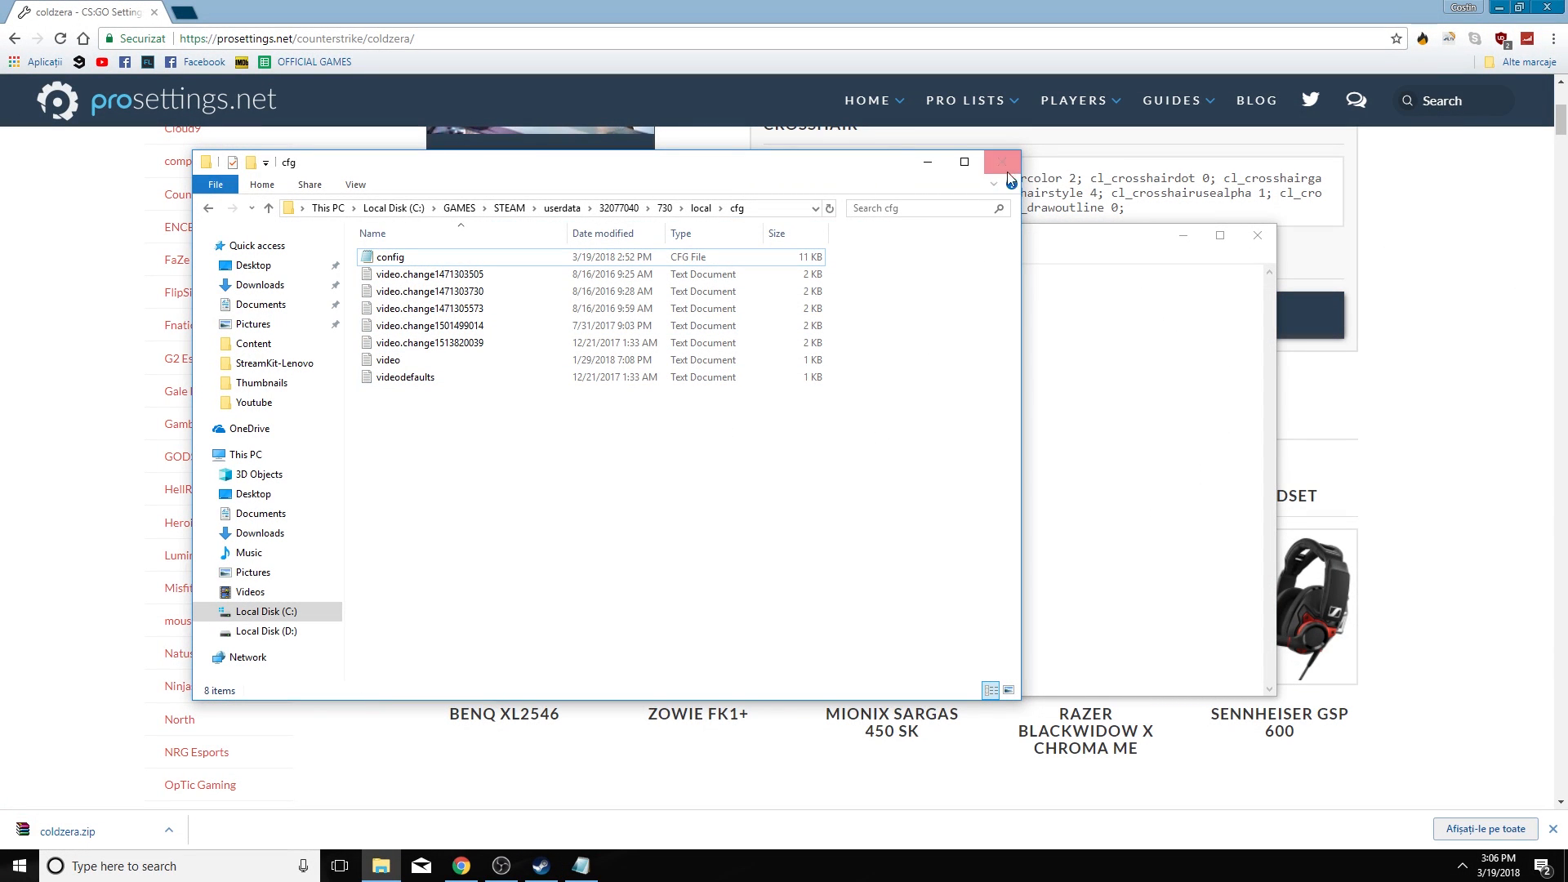
double_click(387, 359)
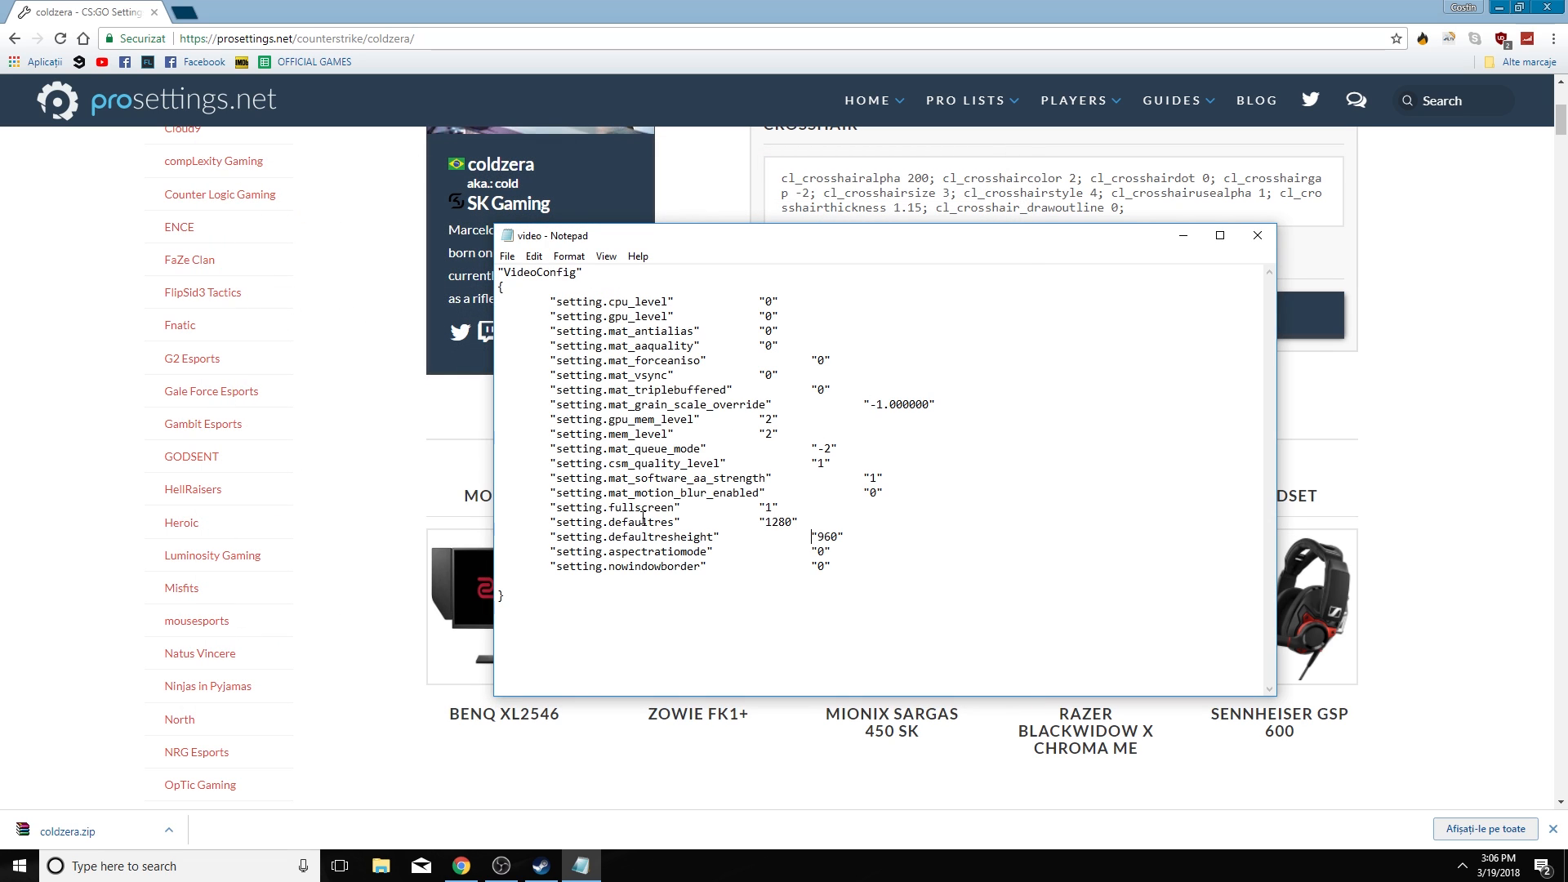